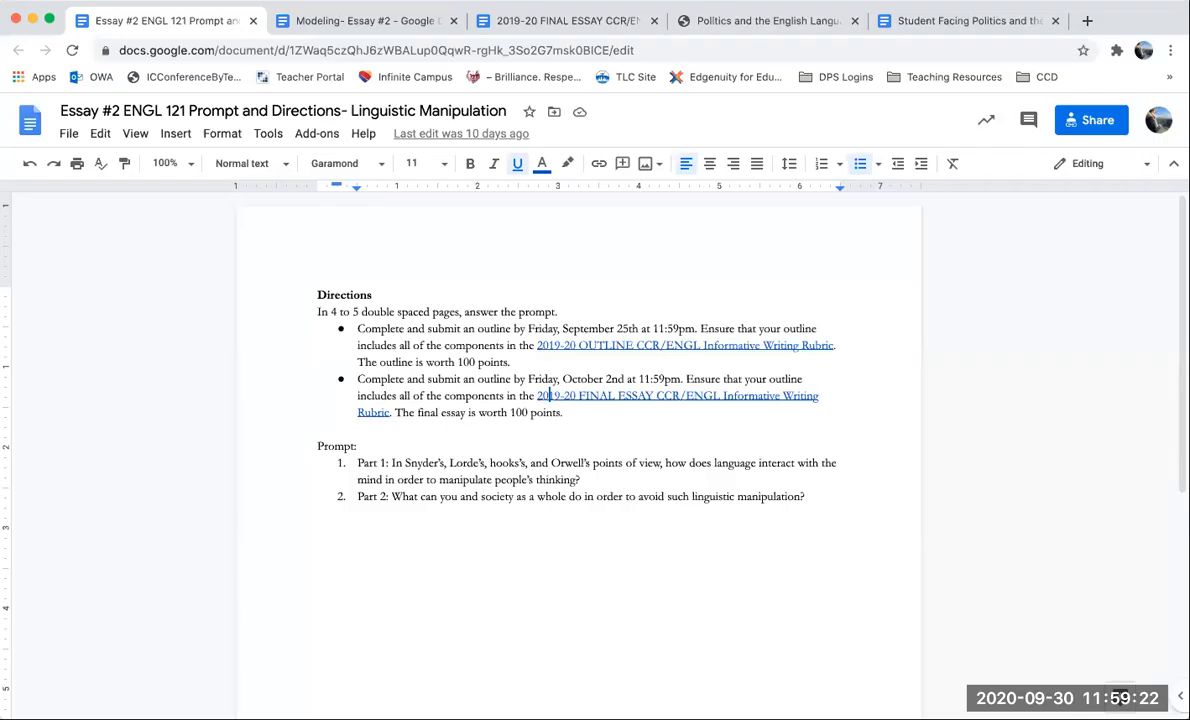
mouse_move(1048, 48)
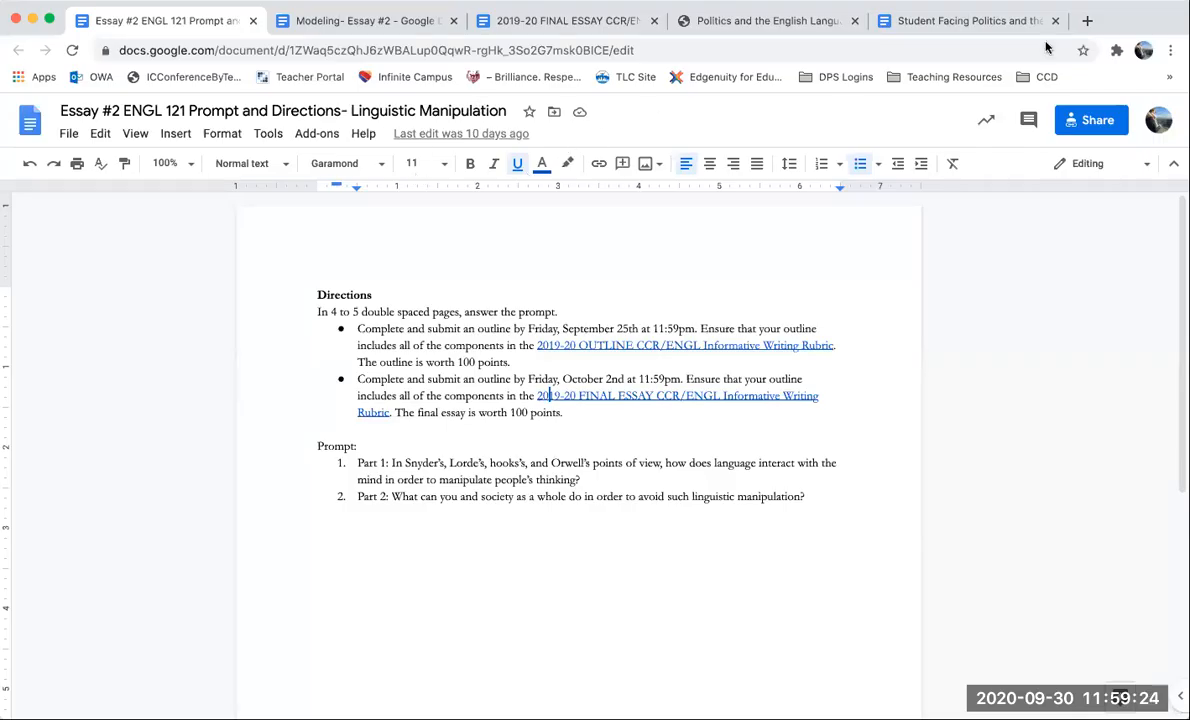
mouse_move(544, 122)
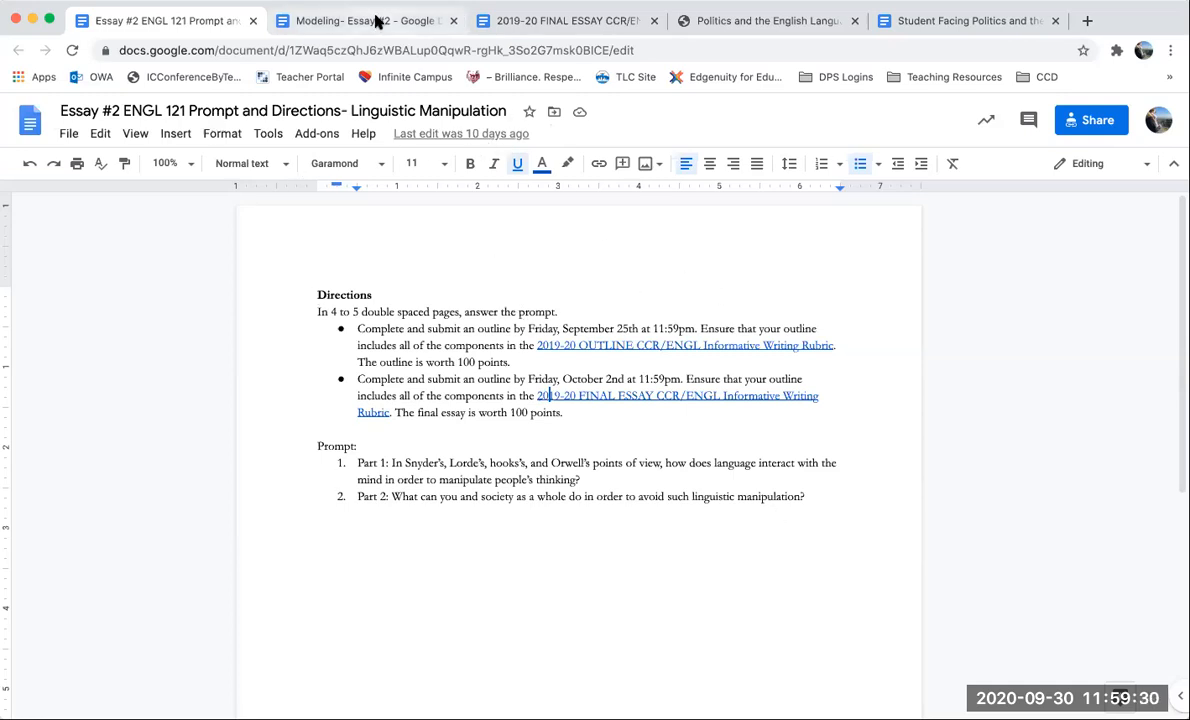
Look over the blank Modeling- Essay #2 document, then the final essay grading rubric
left_click(364, 20)
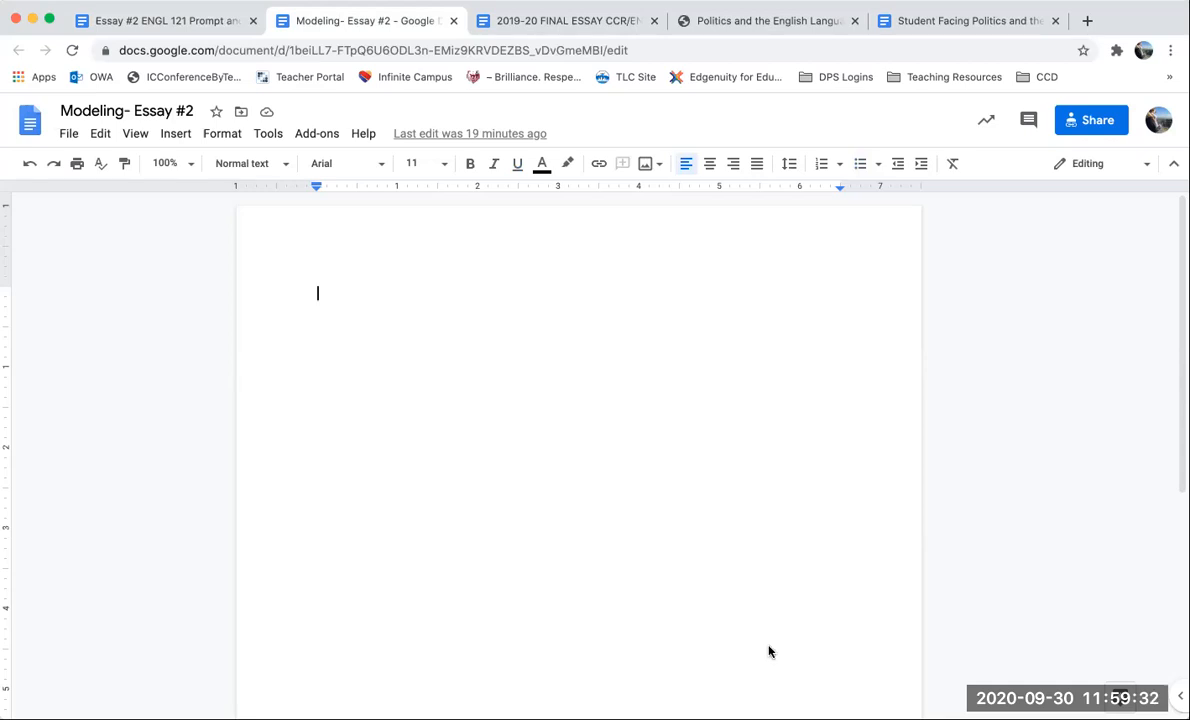
left_click(568, 20)
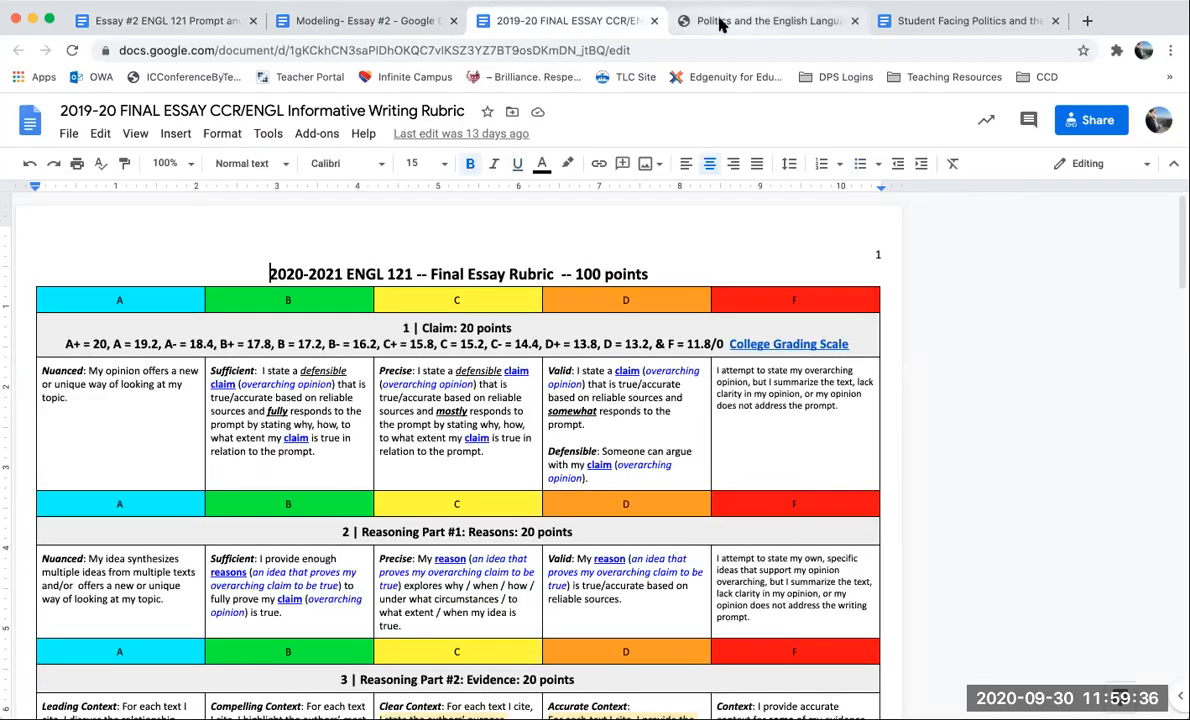
View the annotated 'Politics and the English Language' PDF at its title and guiding questions
left_click(768, 20)
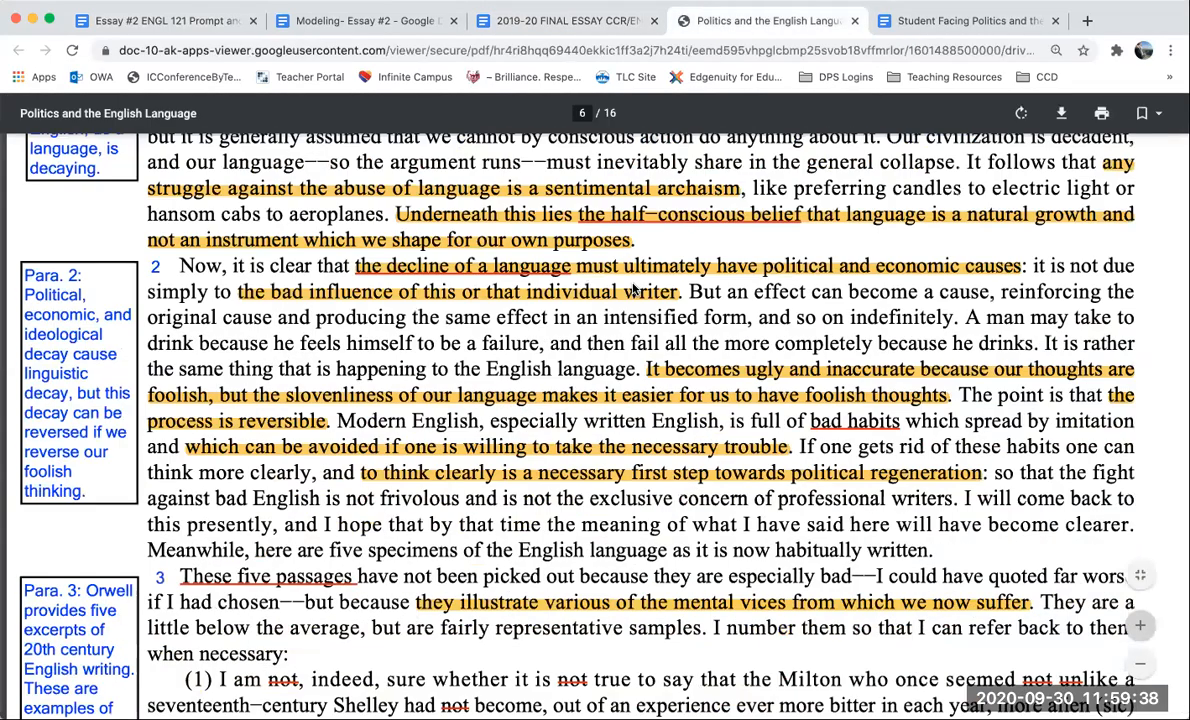
scroll("down", 3)
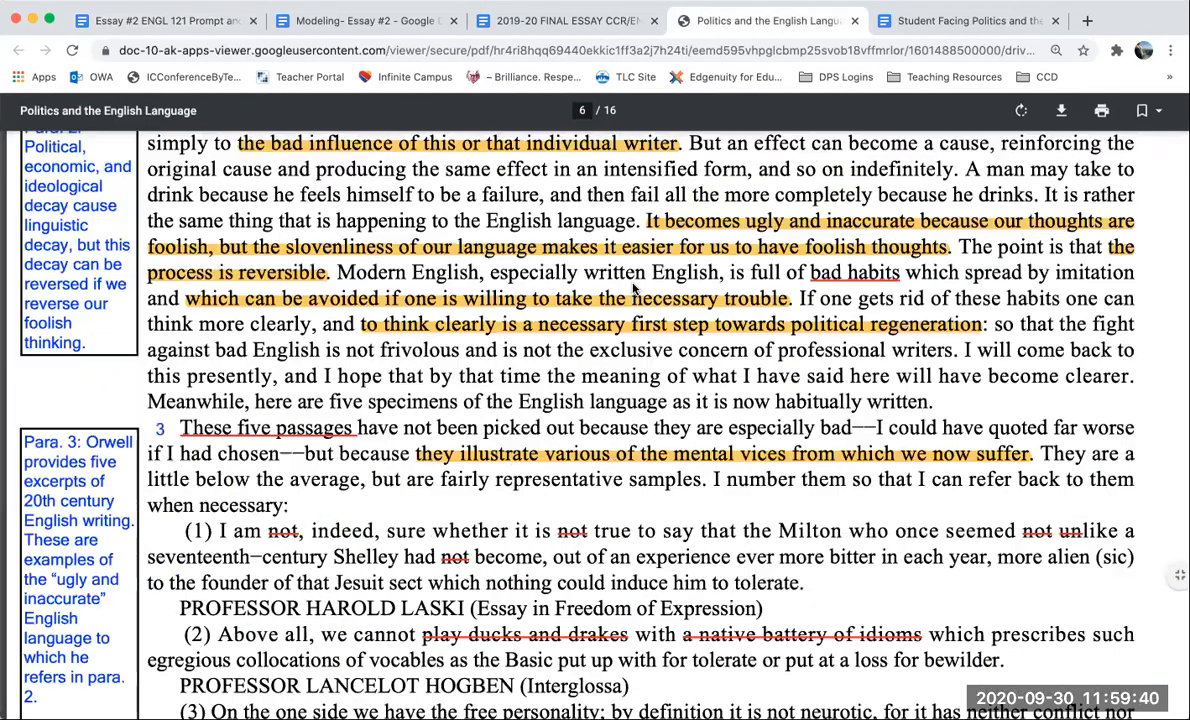
scroll("up", 3)
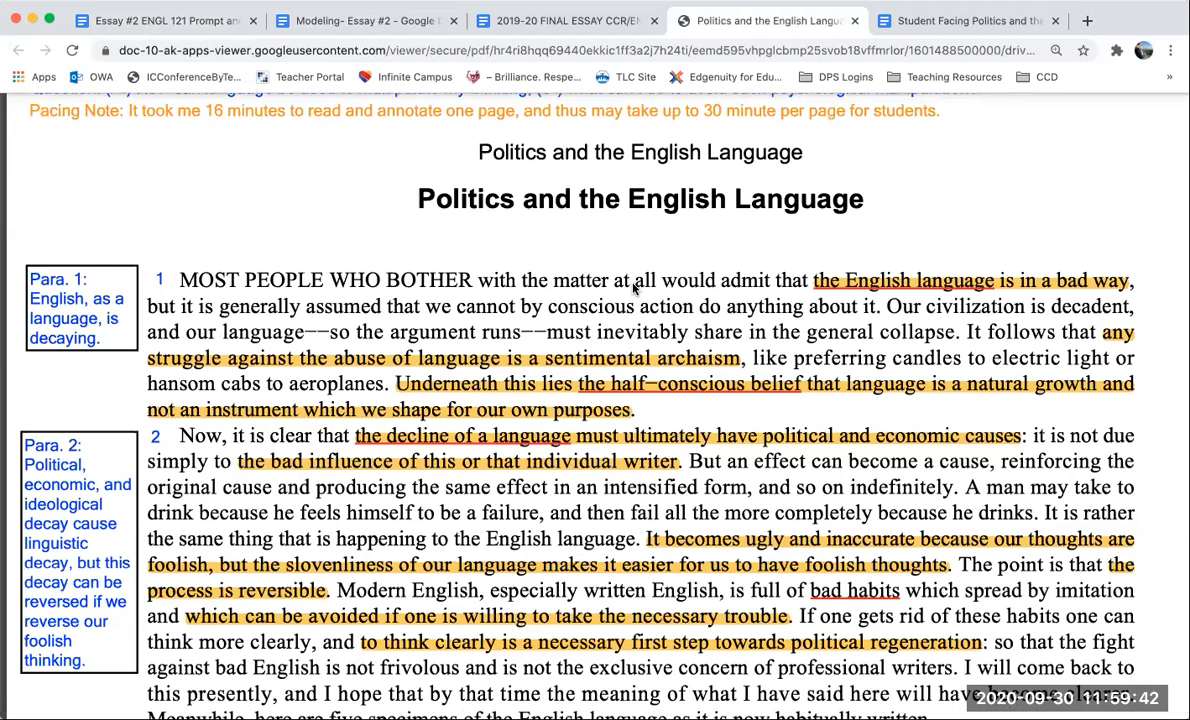
scroll("up", 3)
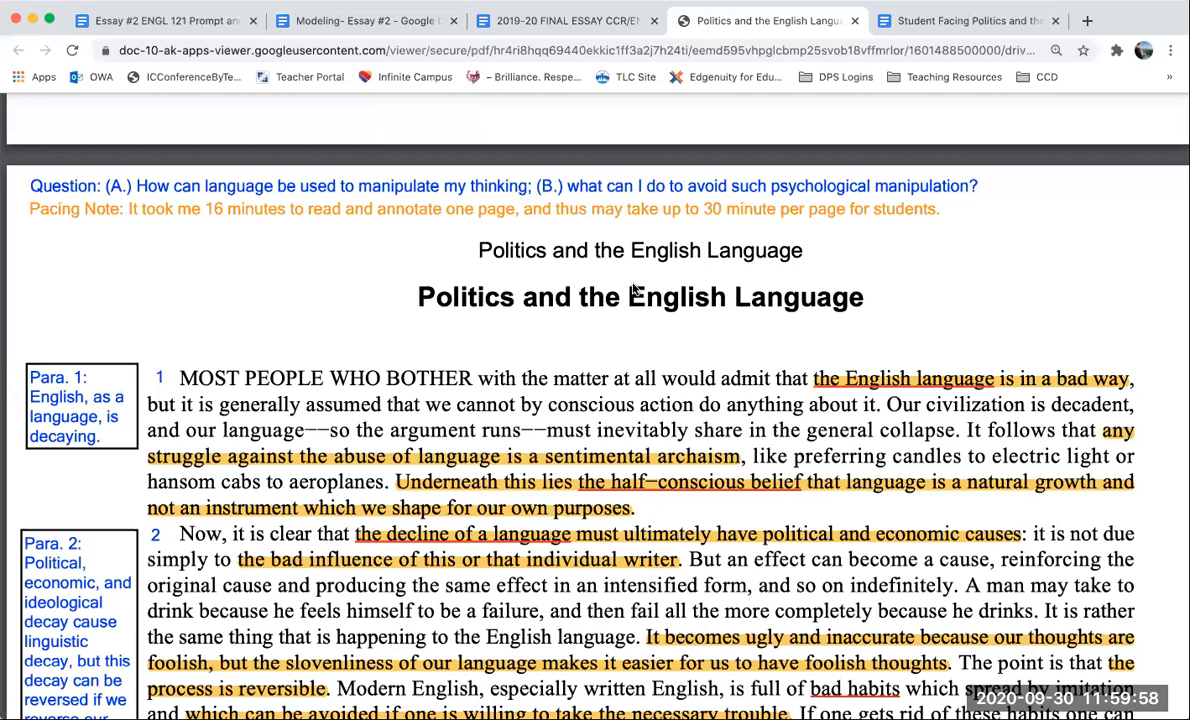
mouse_move(770, 128)
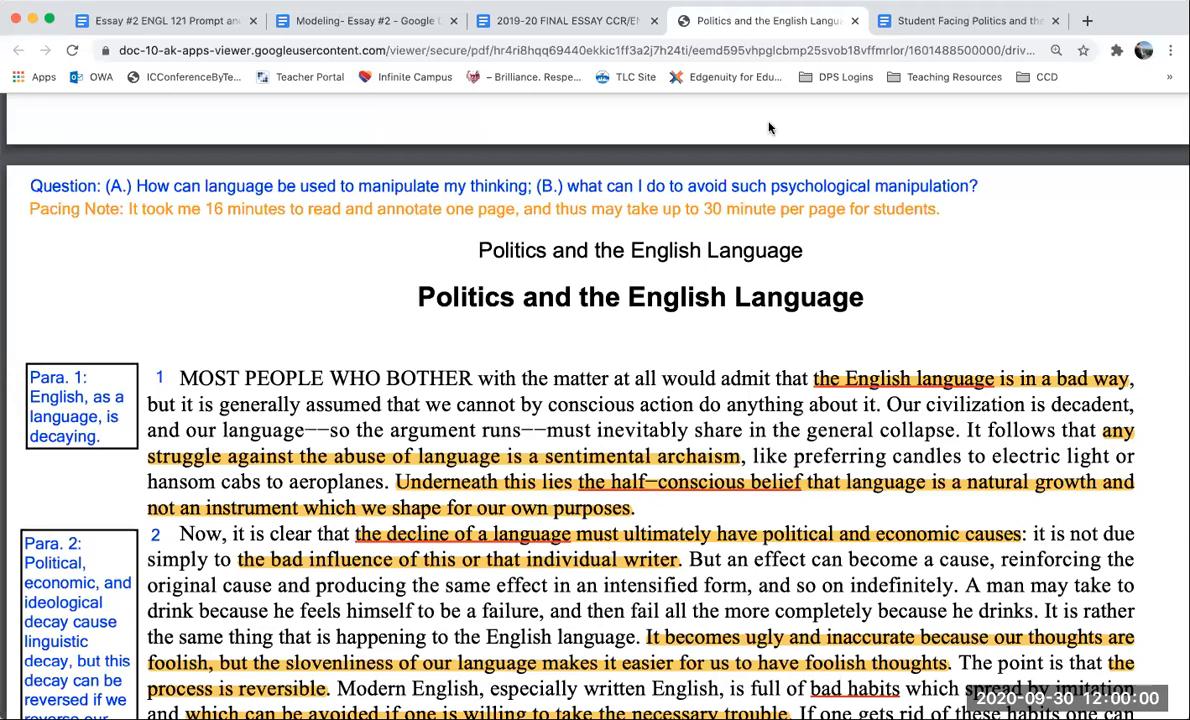
Paste the Essay #2 directions and two-part prompt into Modeling- Essay #2 at 150% zoom
left_click(164, 20)
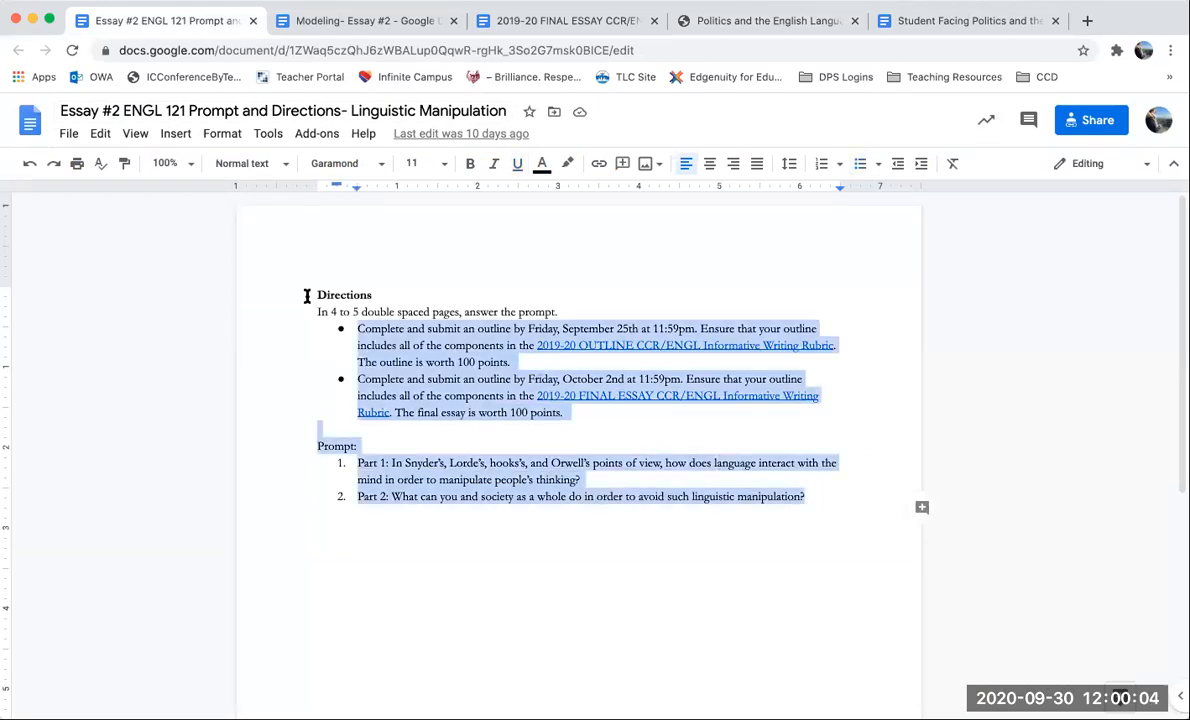
left_click(364, 20)
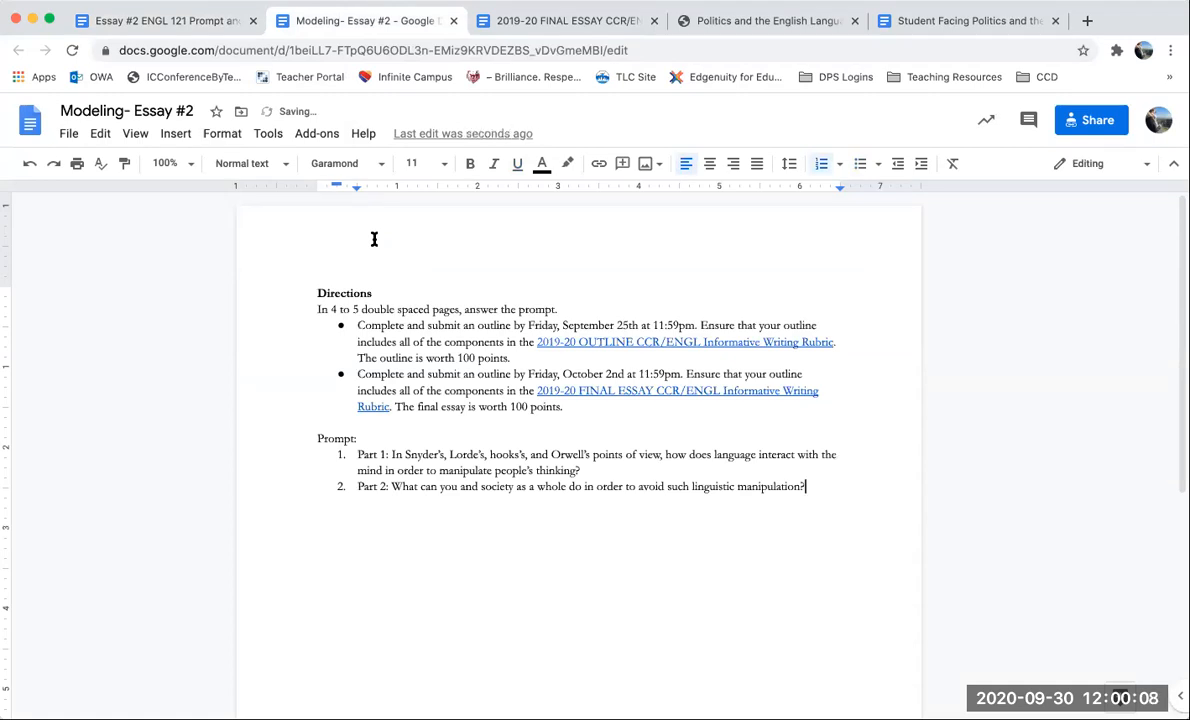
left_click(160, 20)
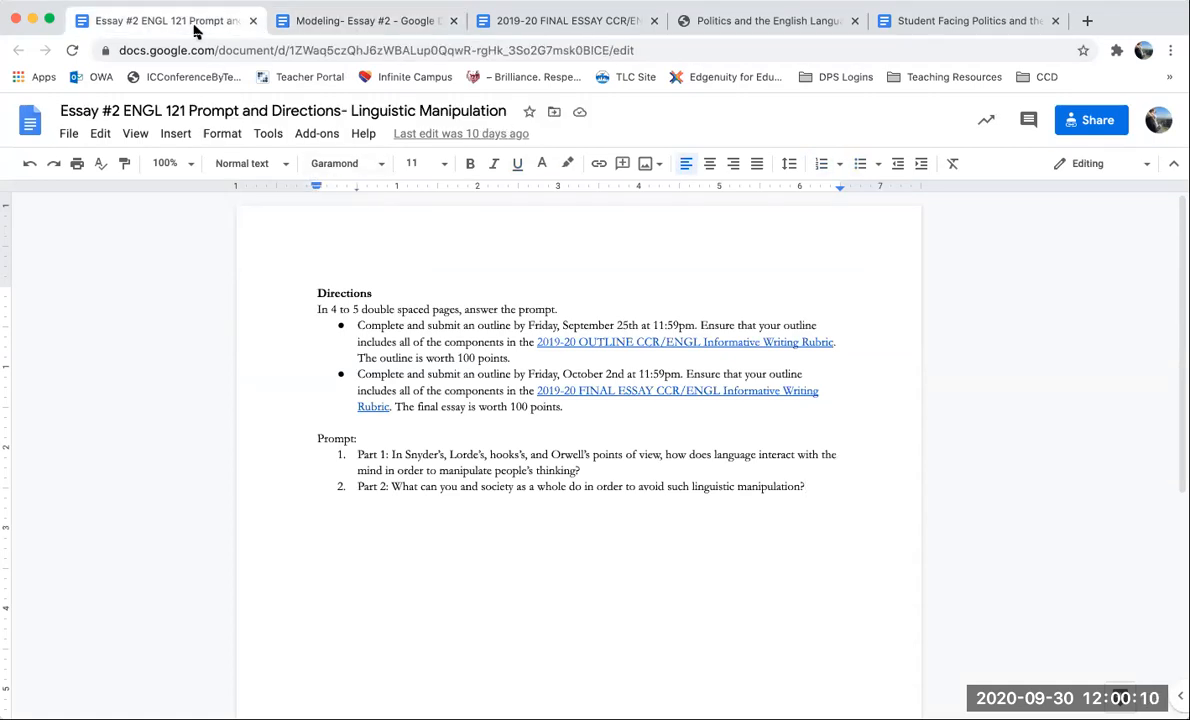
key("ctrl+a")
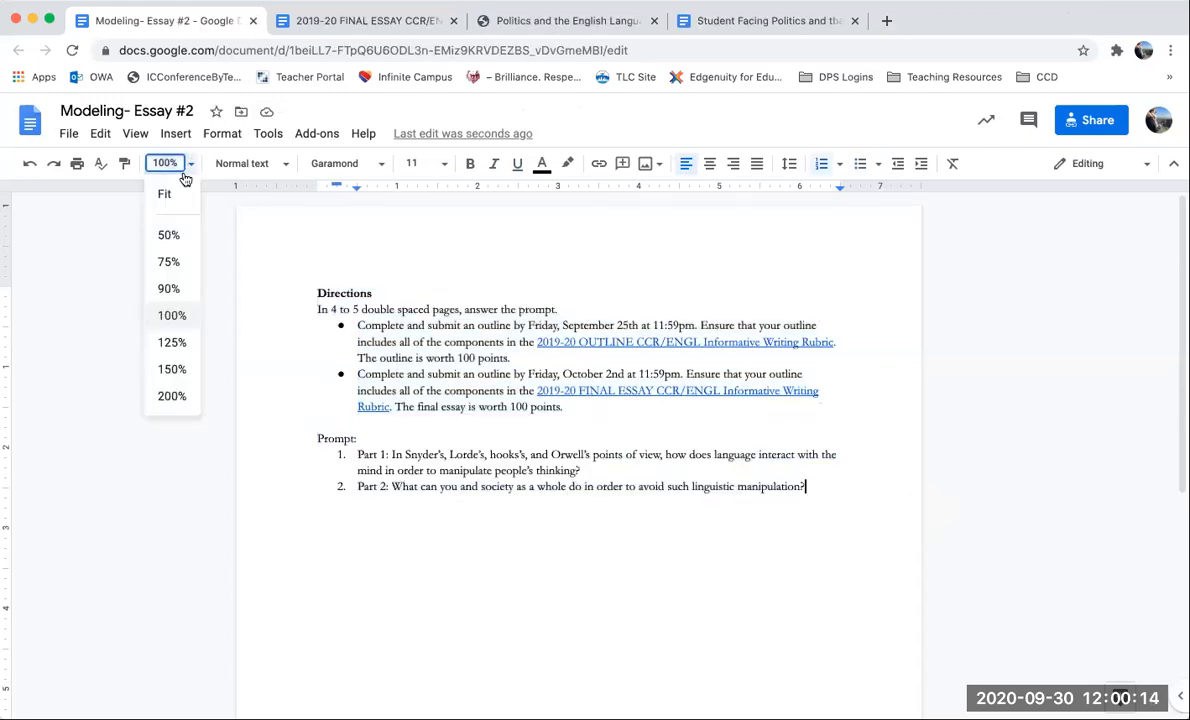
left_click(172, 368)
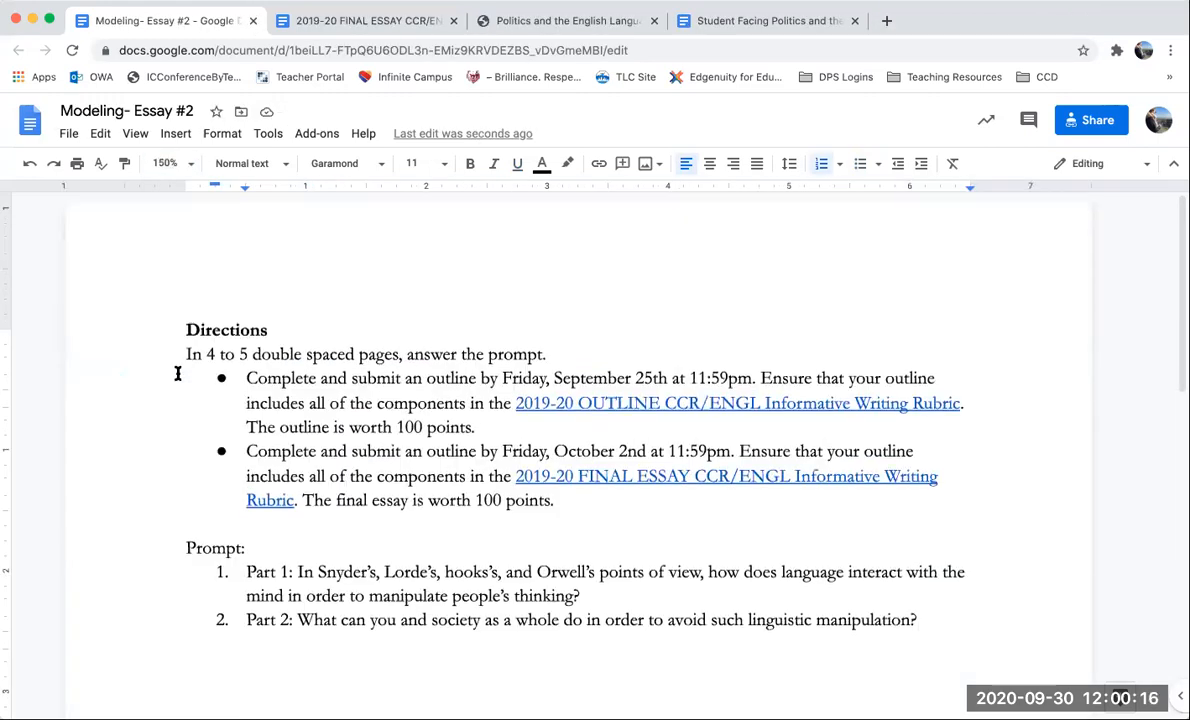
scroll("down", 3)
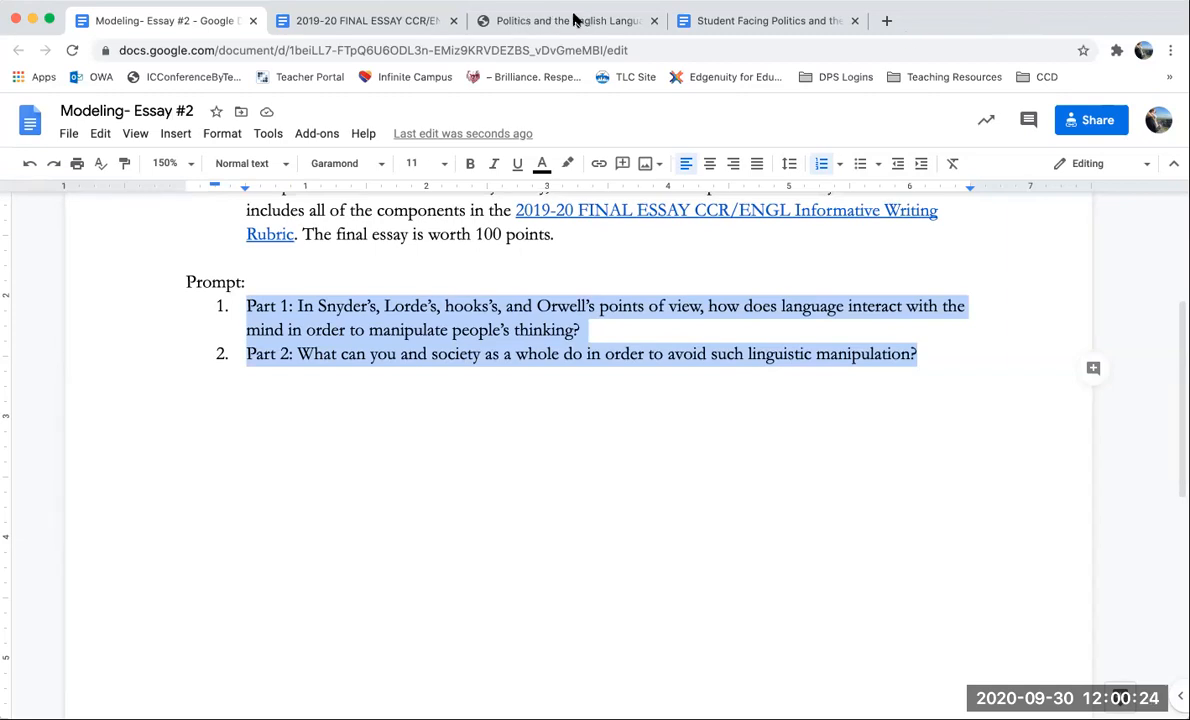
Delete "Snyder's, Lorde's, hooks's, and" so Part 1 asks only about Orwell
left_click(592, 330)
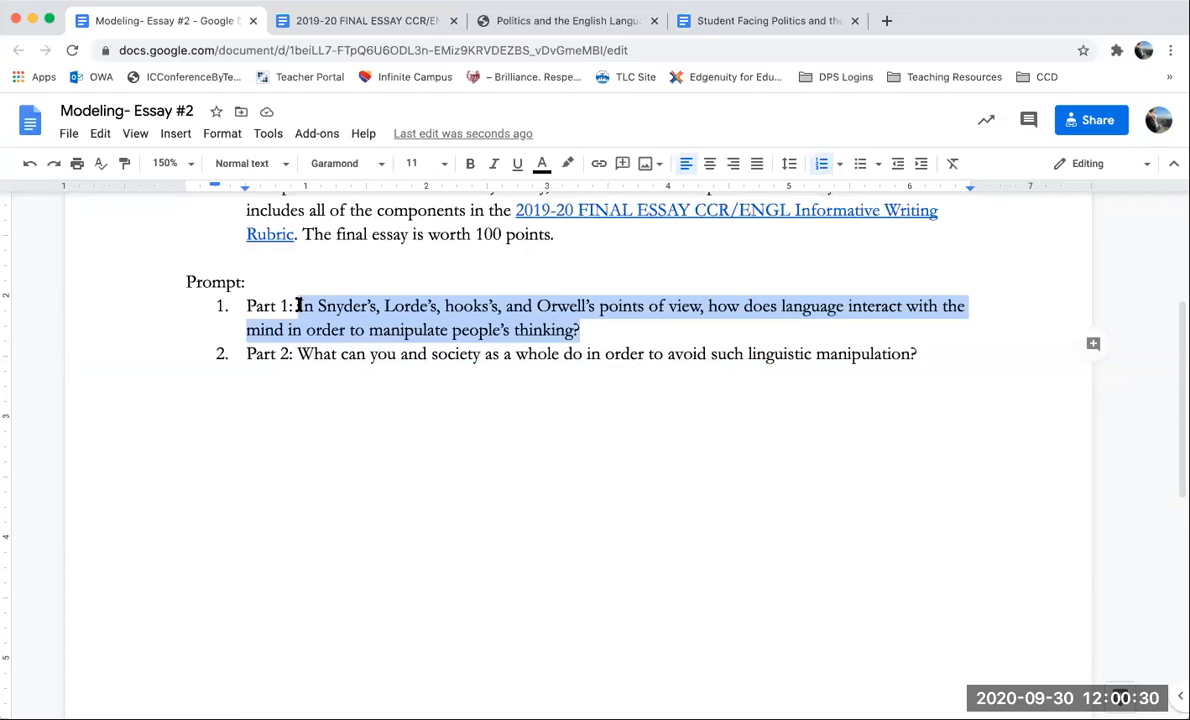
left_click(336, 306)
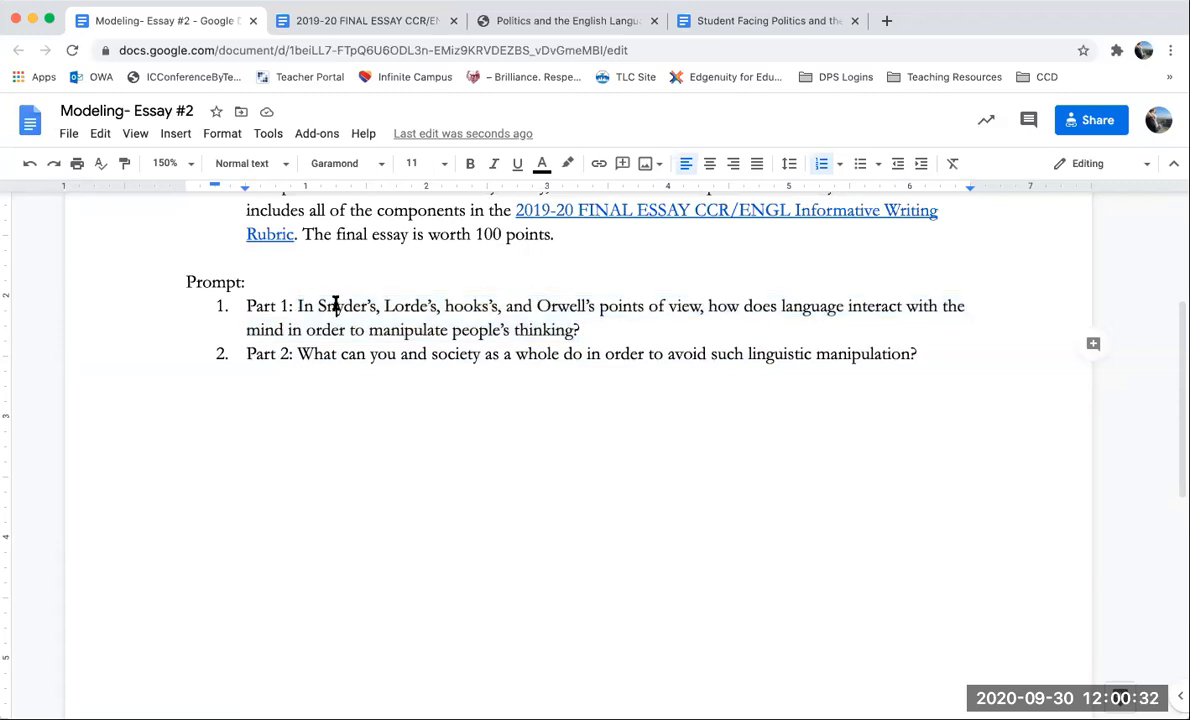
left_click_drag(316, 306, 476, 306)
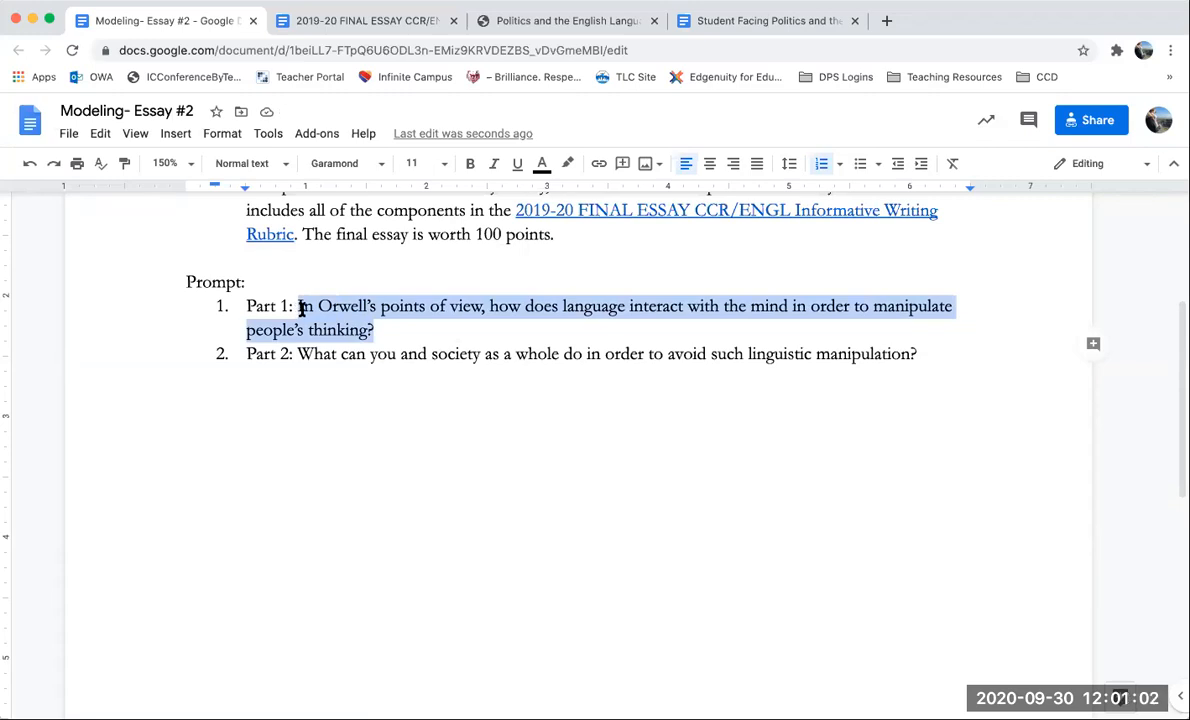
mouse_move(336, 260)
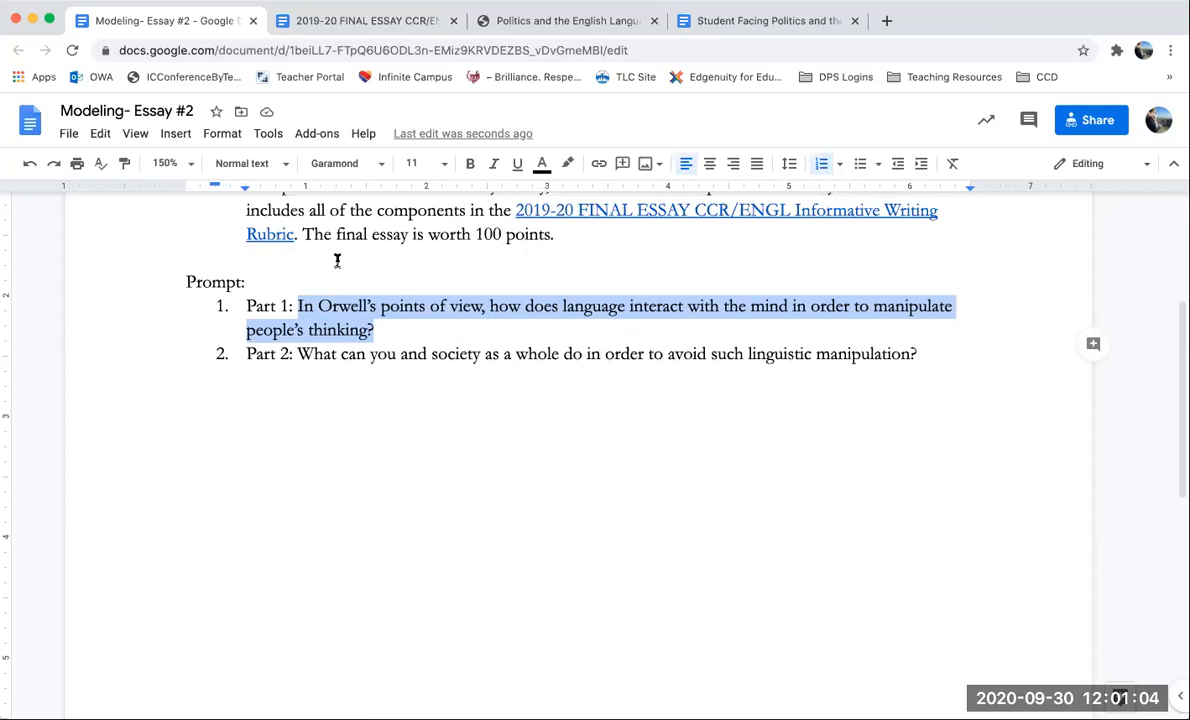
Highlight 'language interact with the mind' yellow and 'manipulate people's thinking' green in Part 1
left_click(378, 330)
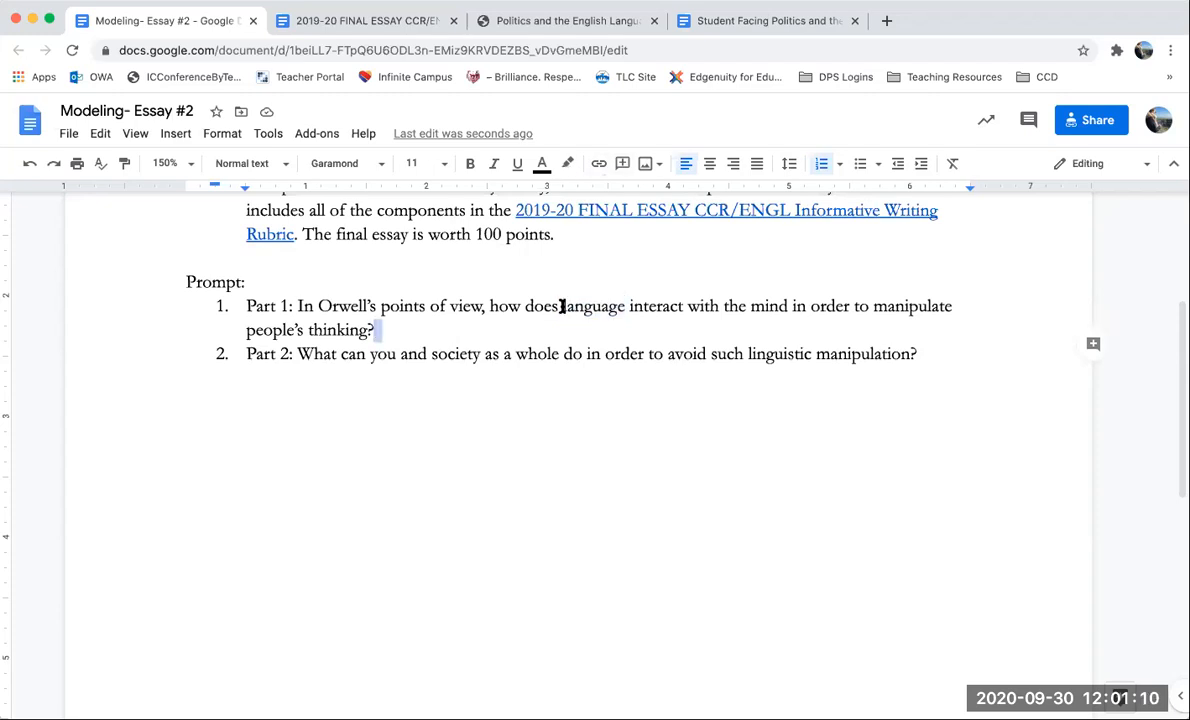
left_click_drag(564, 306, 786, 306)
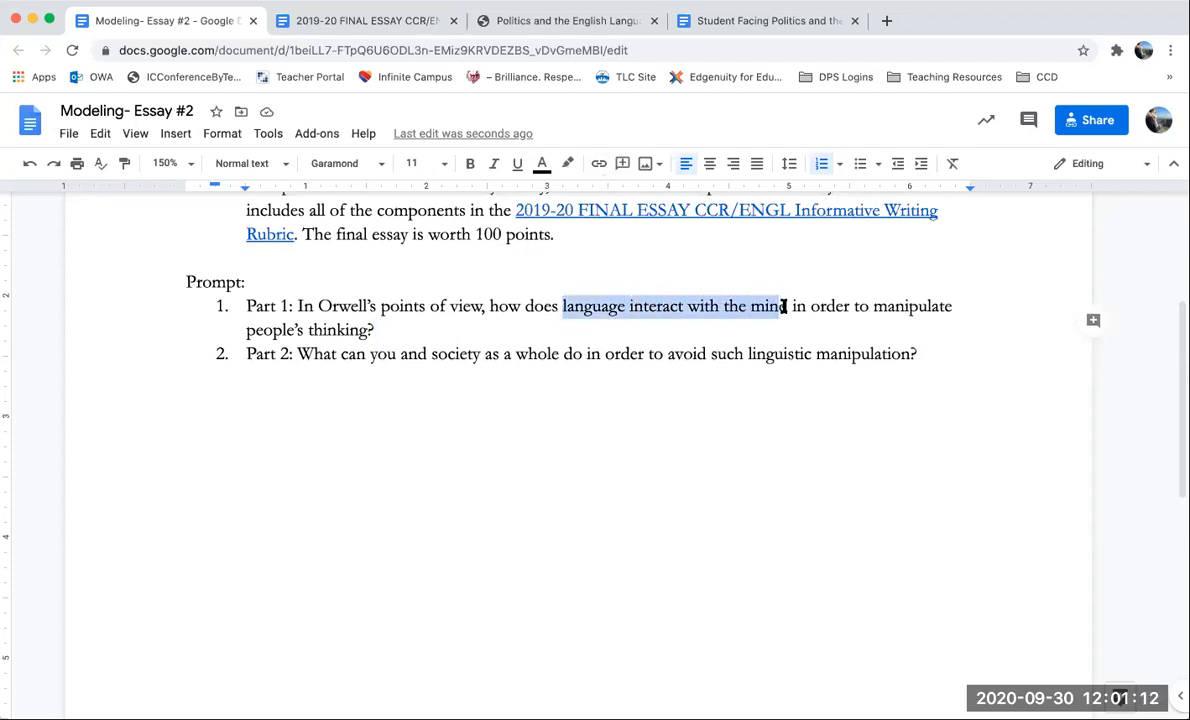
left_click(568, 164)
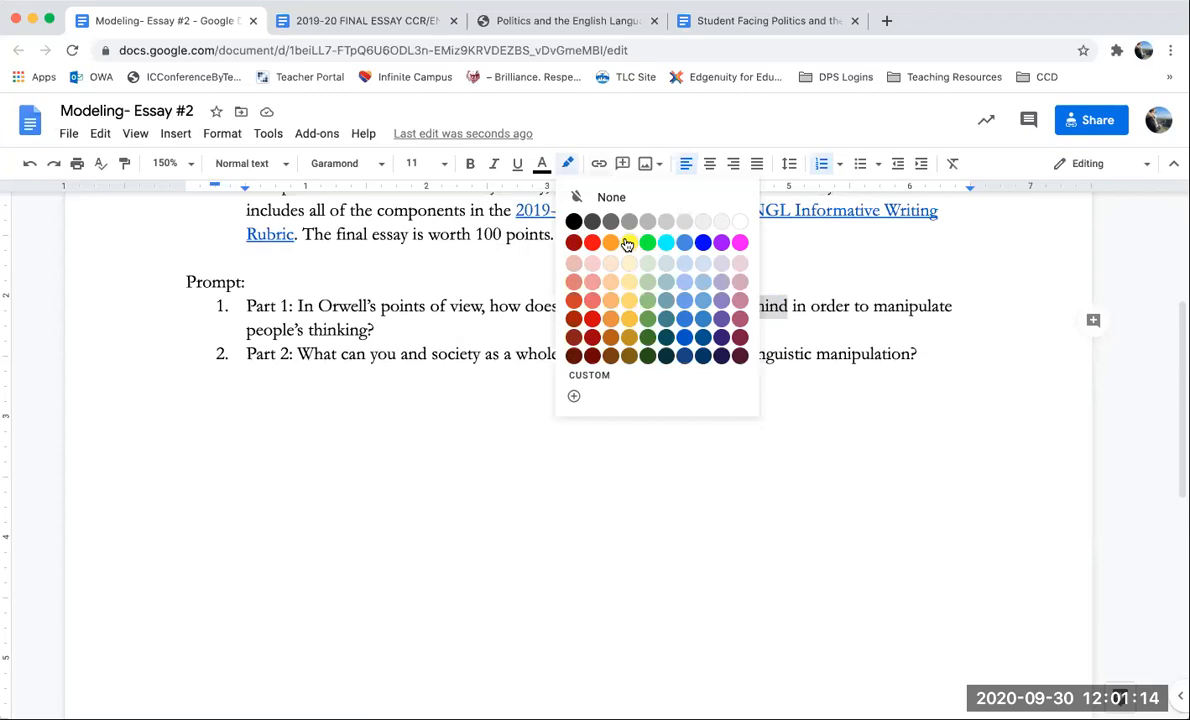
left_click(628, 242)
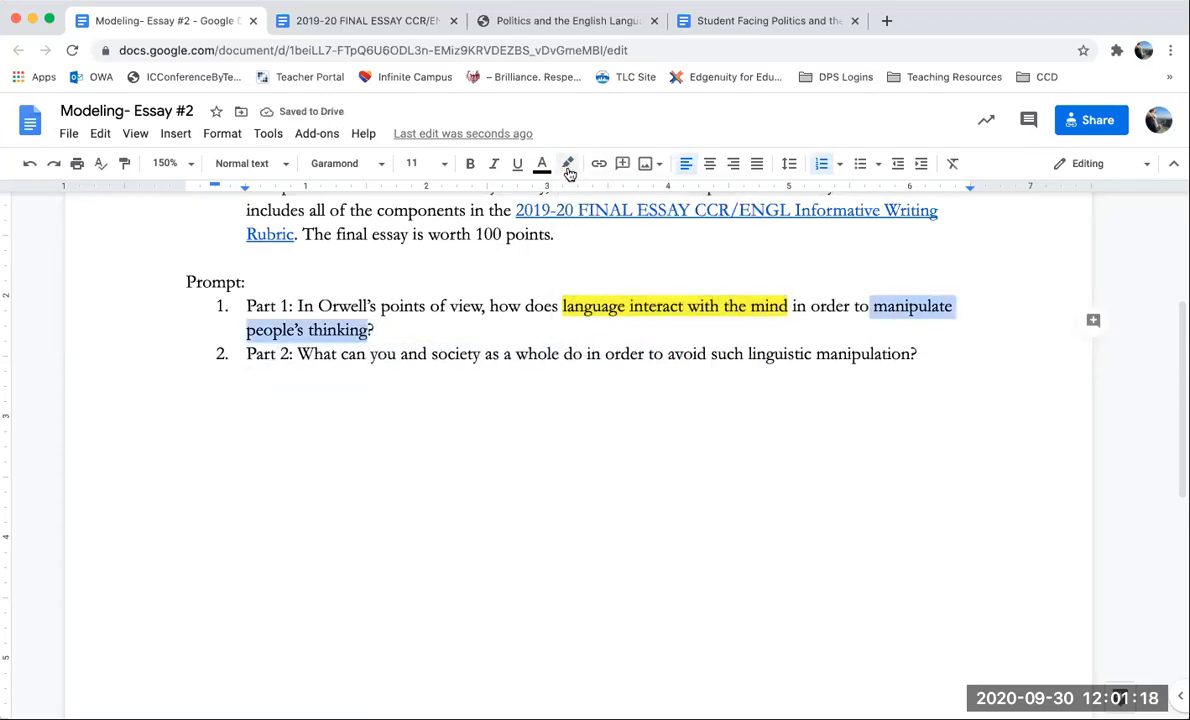
left_click(568, 164)
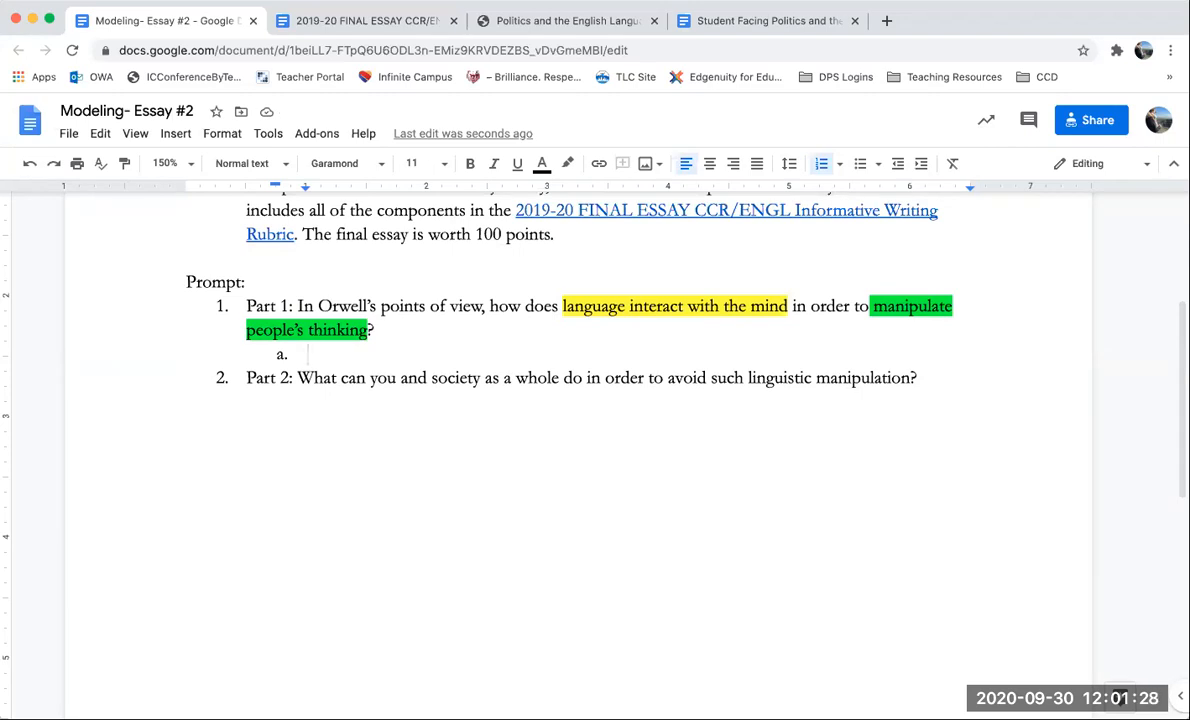
Write sub-bullet a: 'According to Orwell, how does language interact with the mind?'
type("How does language interact with the mind")
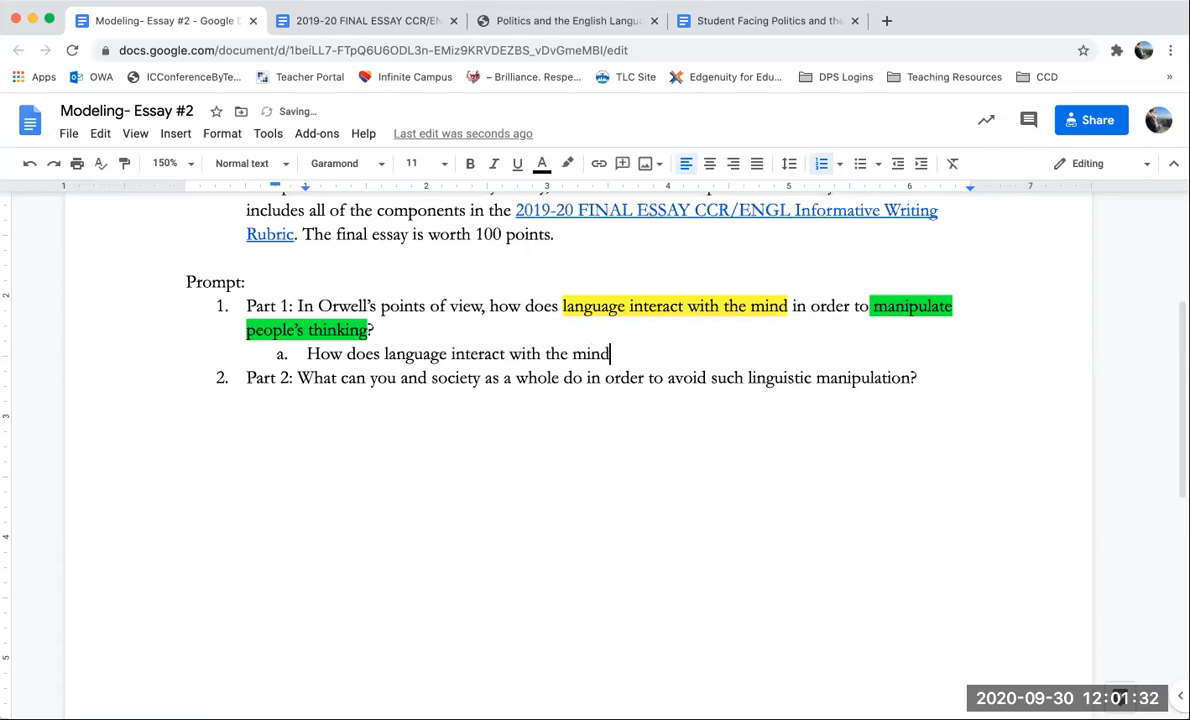
type("?")
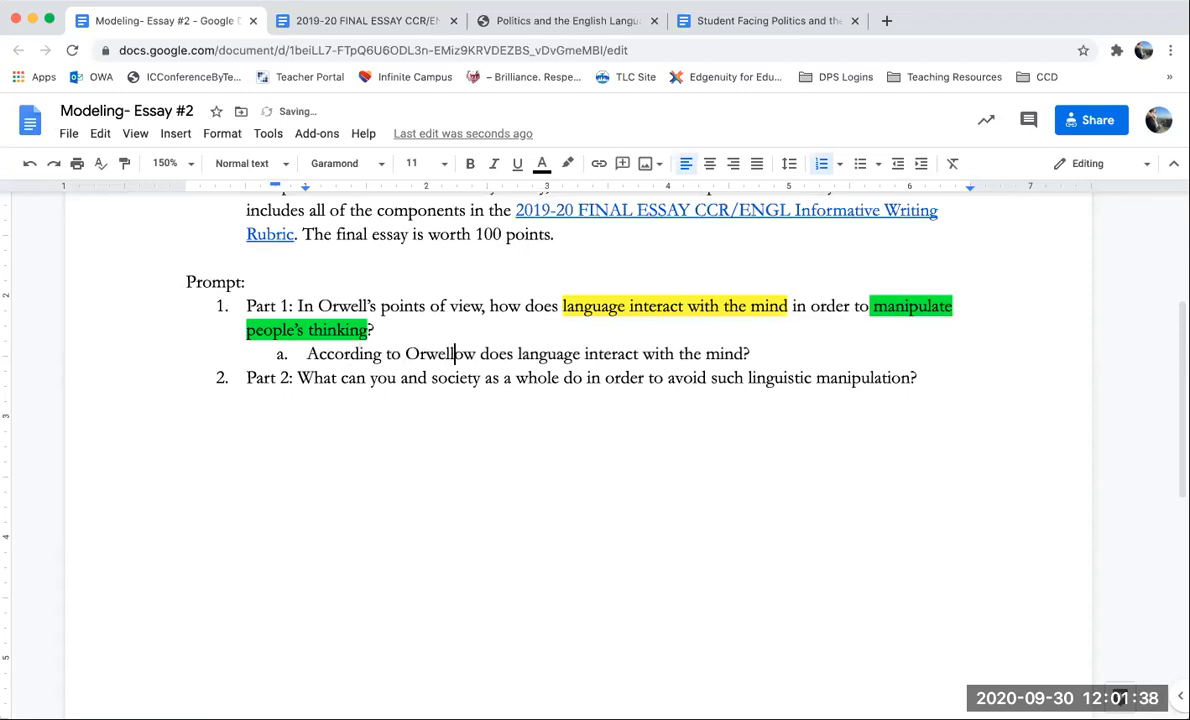
type(", h")
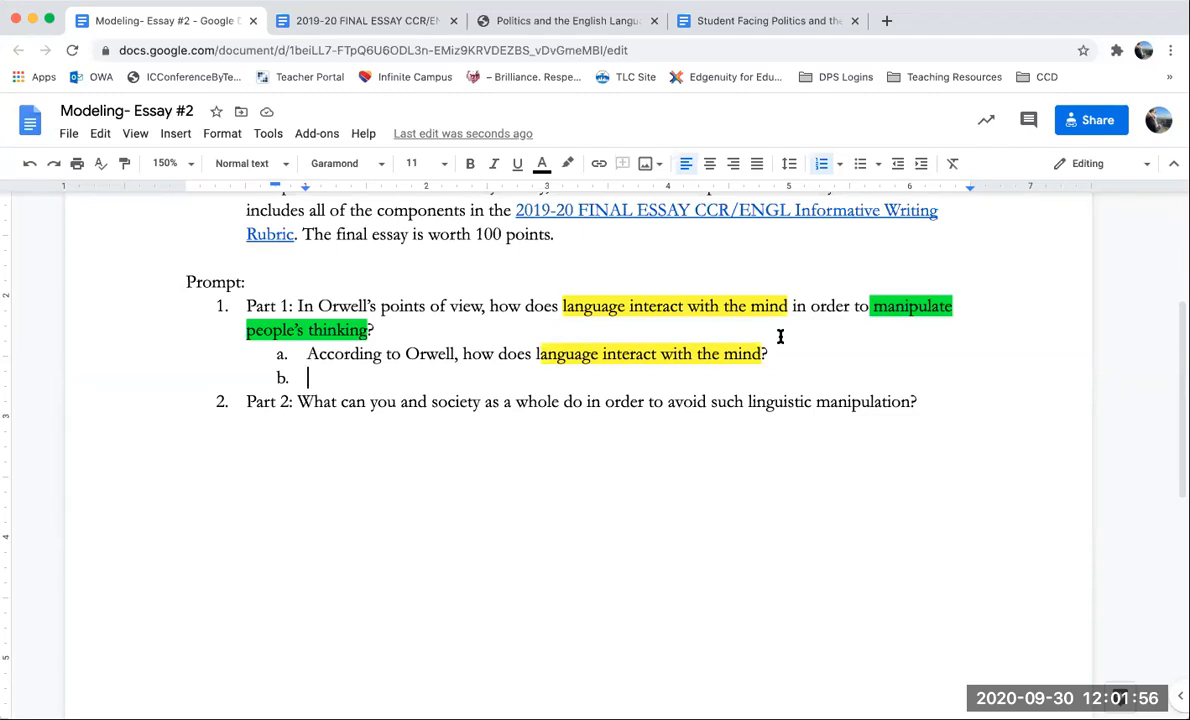
Write bullet b: 'In Orwell's perspective, how does language manipulate people's thinking?'
type("In O")
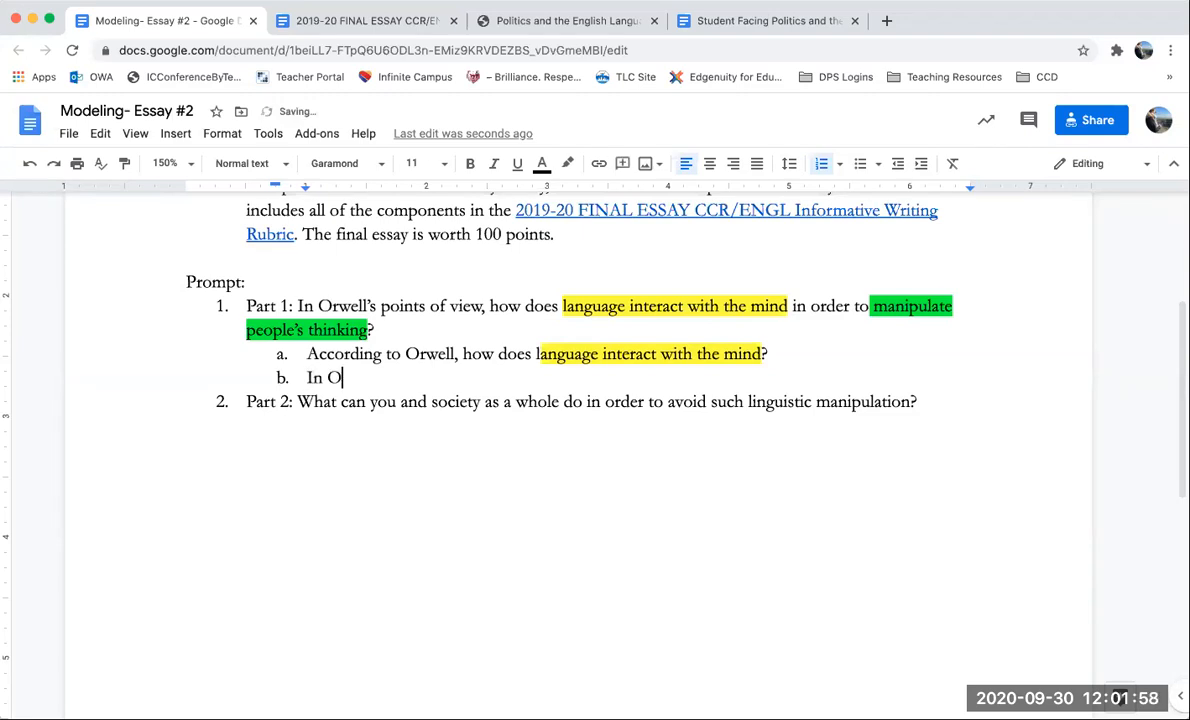
type("rwell")
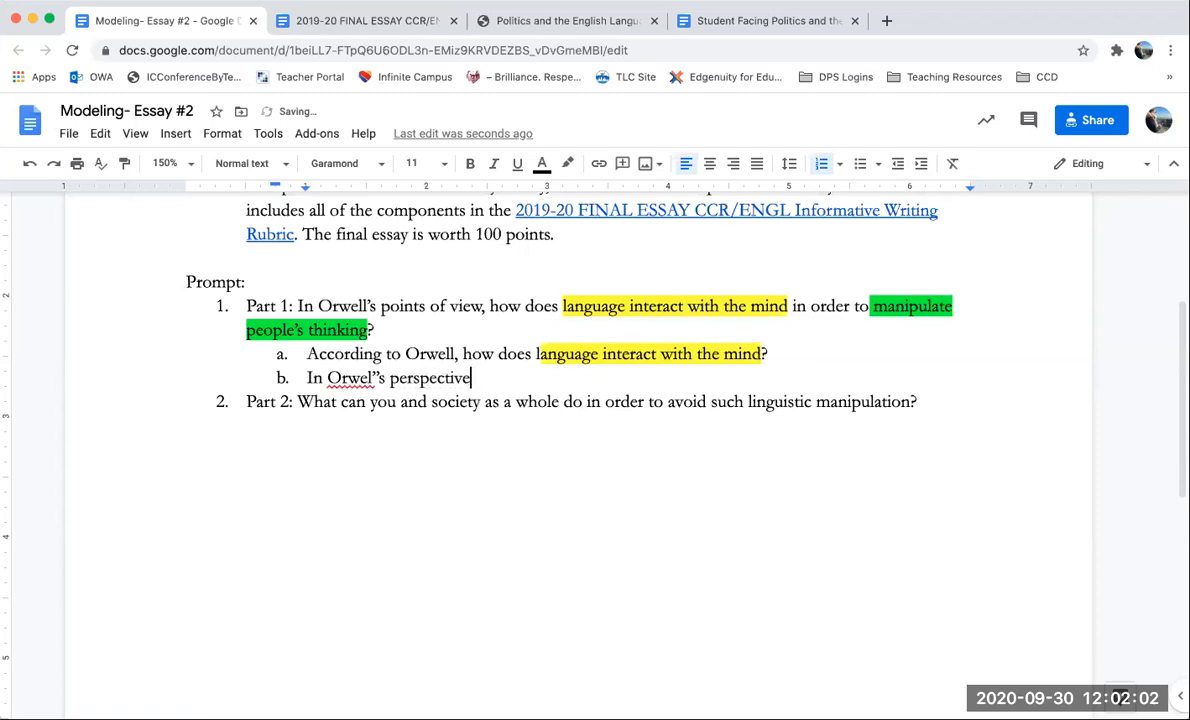
type(",")
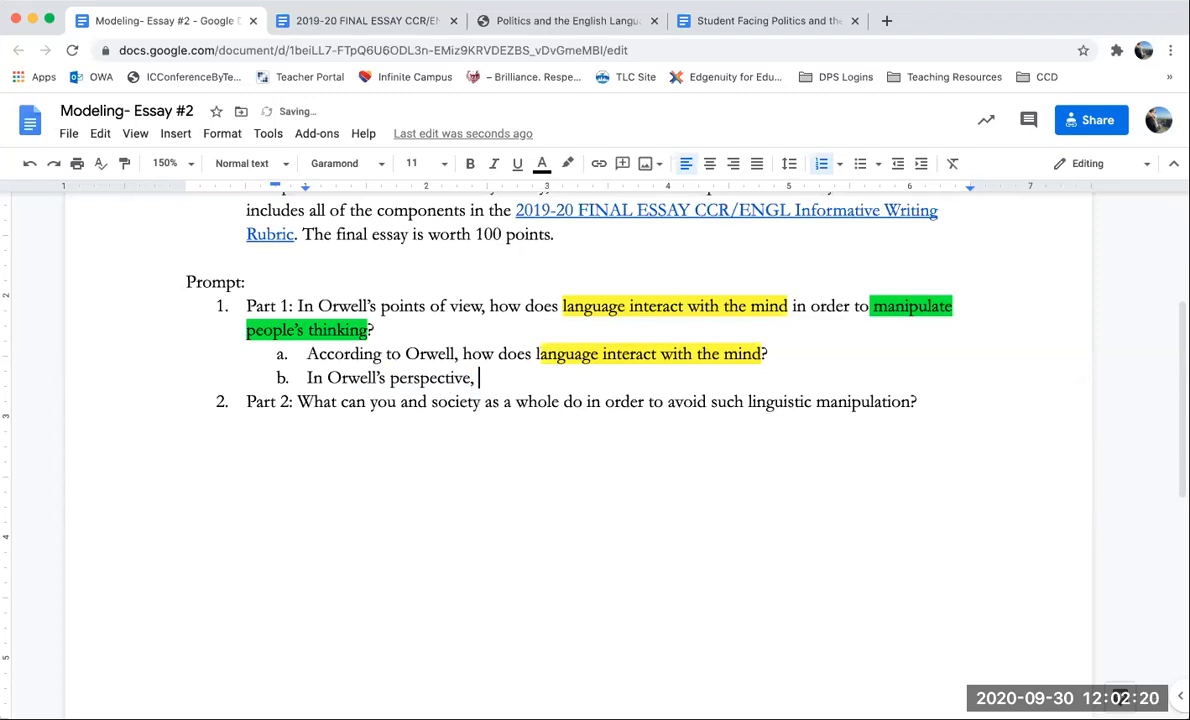
type("how d")
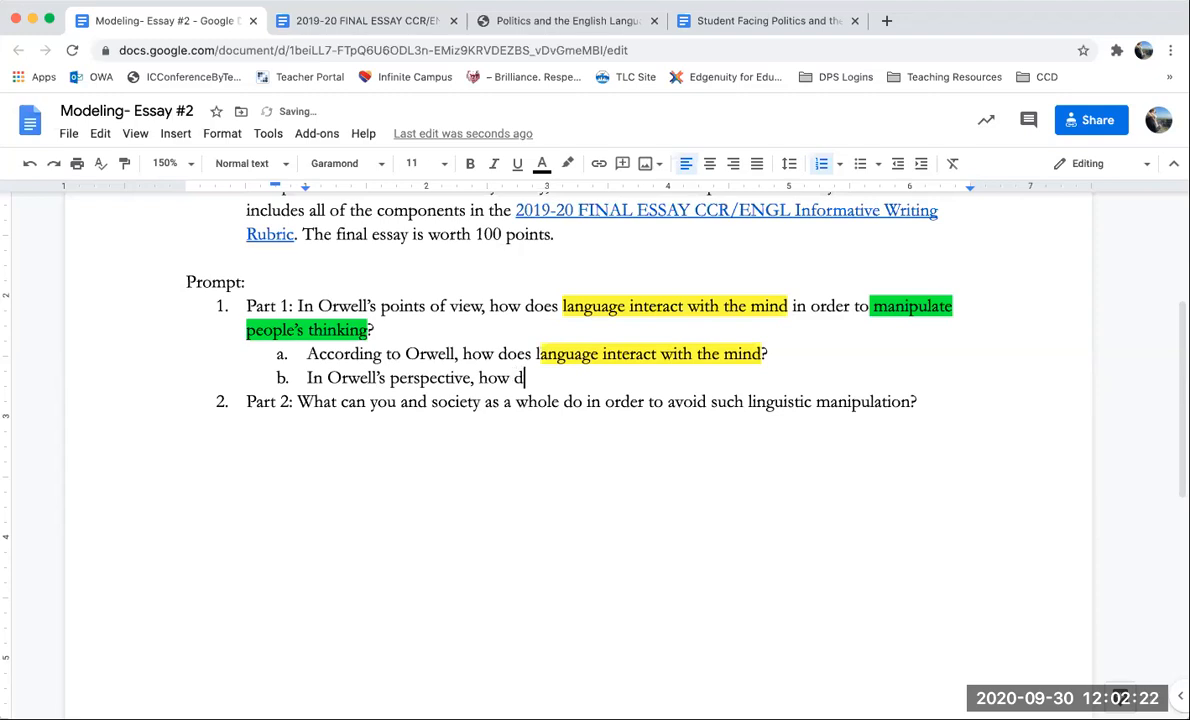
type("oes language m")
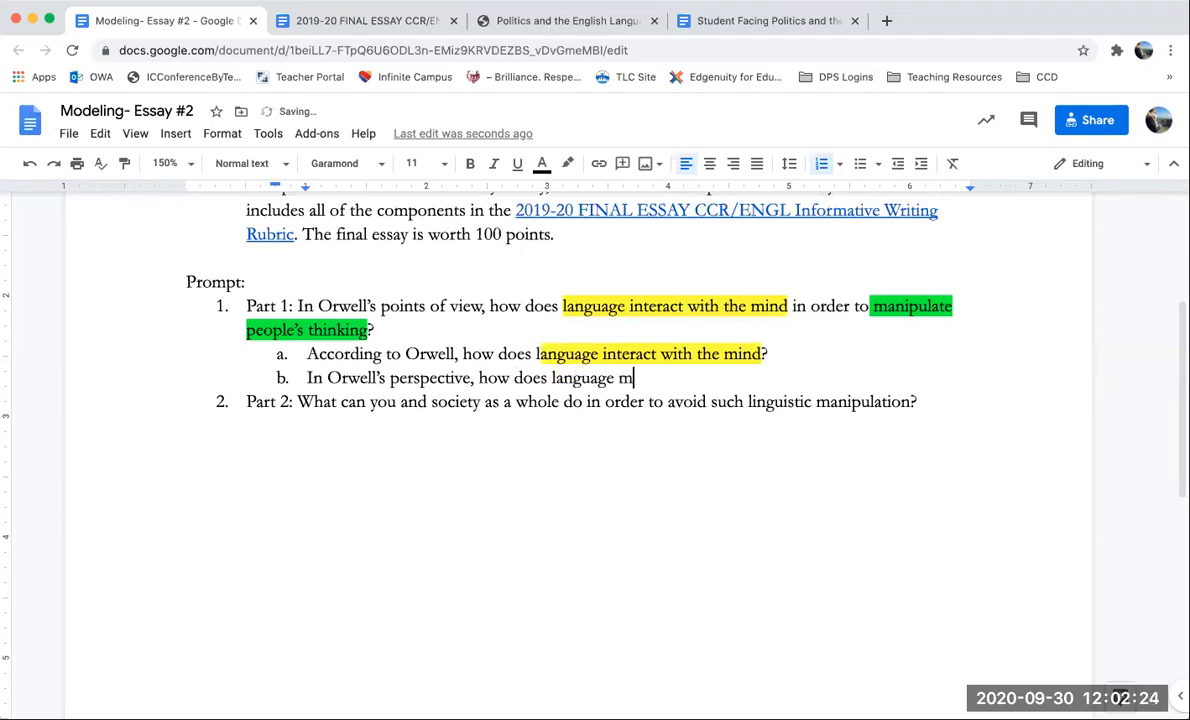
type("anip")
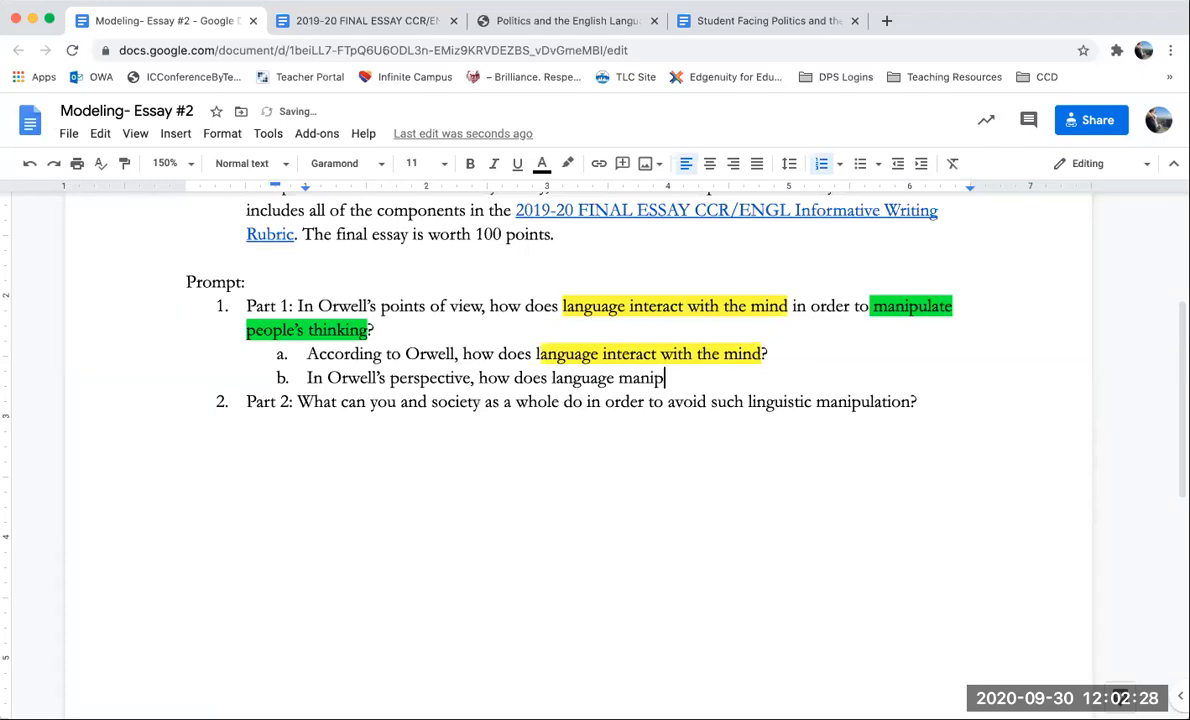
type("ulate people's think")
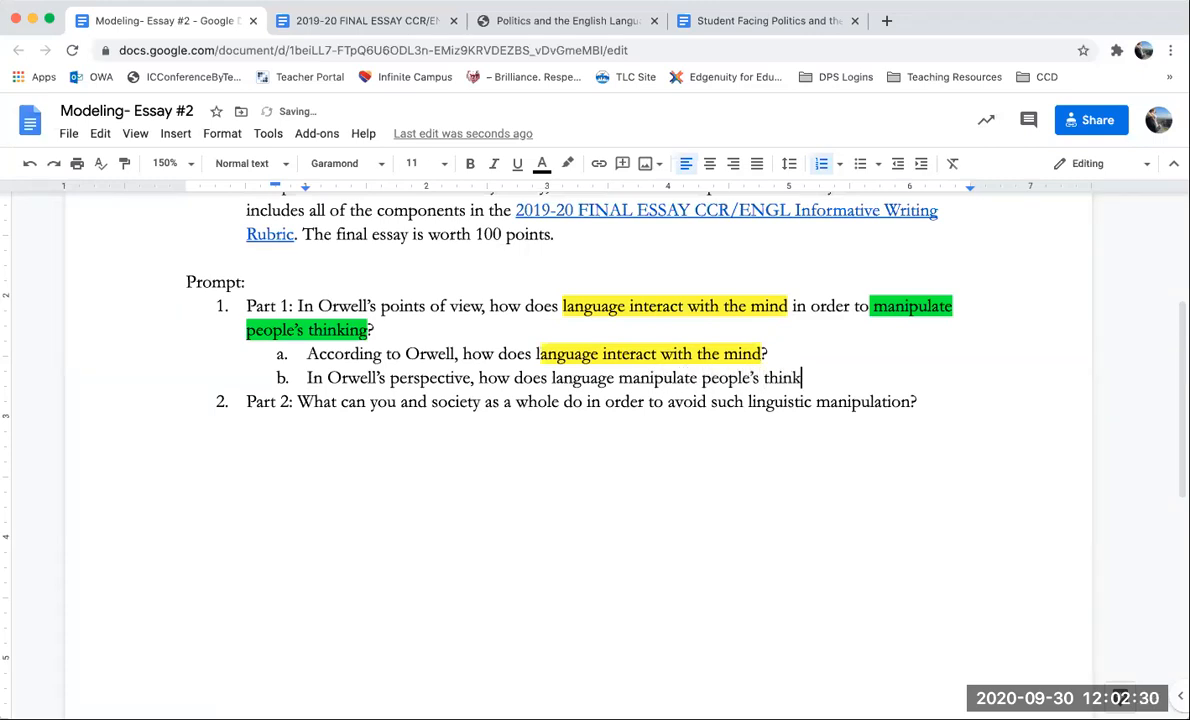
type("ing?")
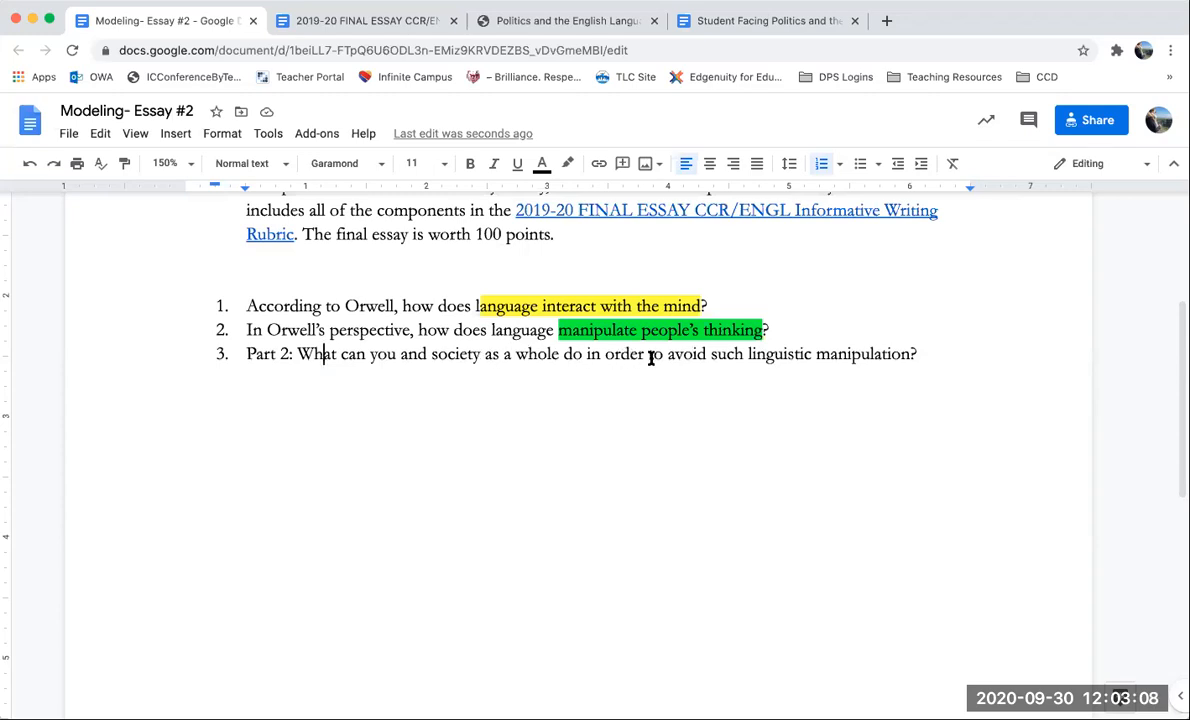
Highlight 'avoid such linguistic manipulation' cyan, 'you' magenta and 'society' orange in Part 2
left_click_drag(668, 352, 910, 352)
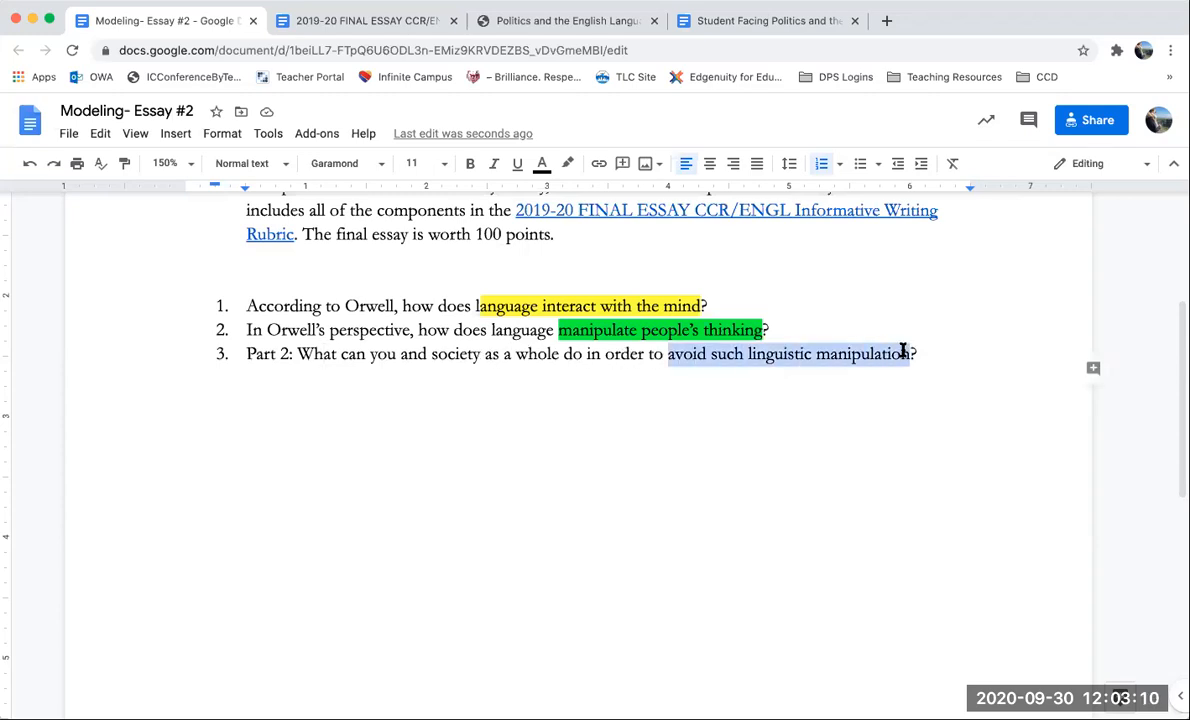
left_click(568, 164)
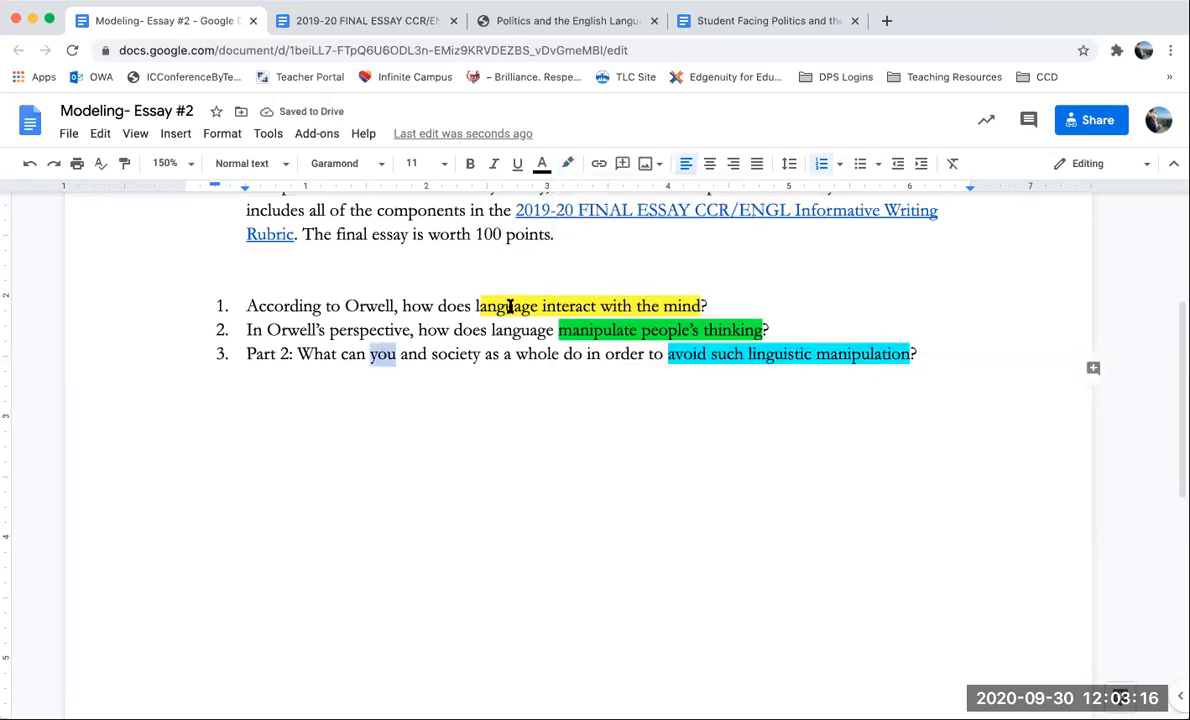
left_click(568, 164)
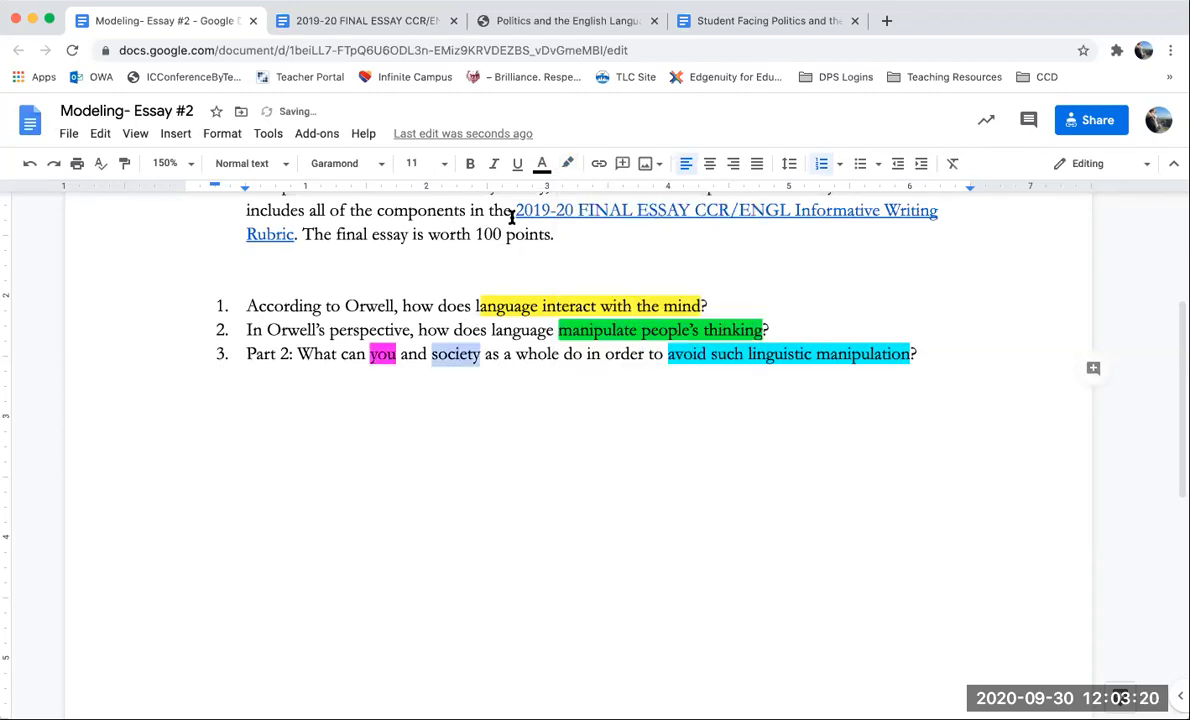
left_click(568, 164)
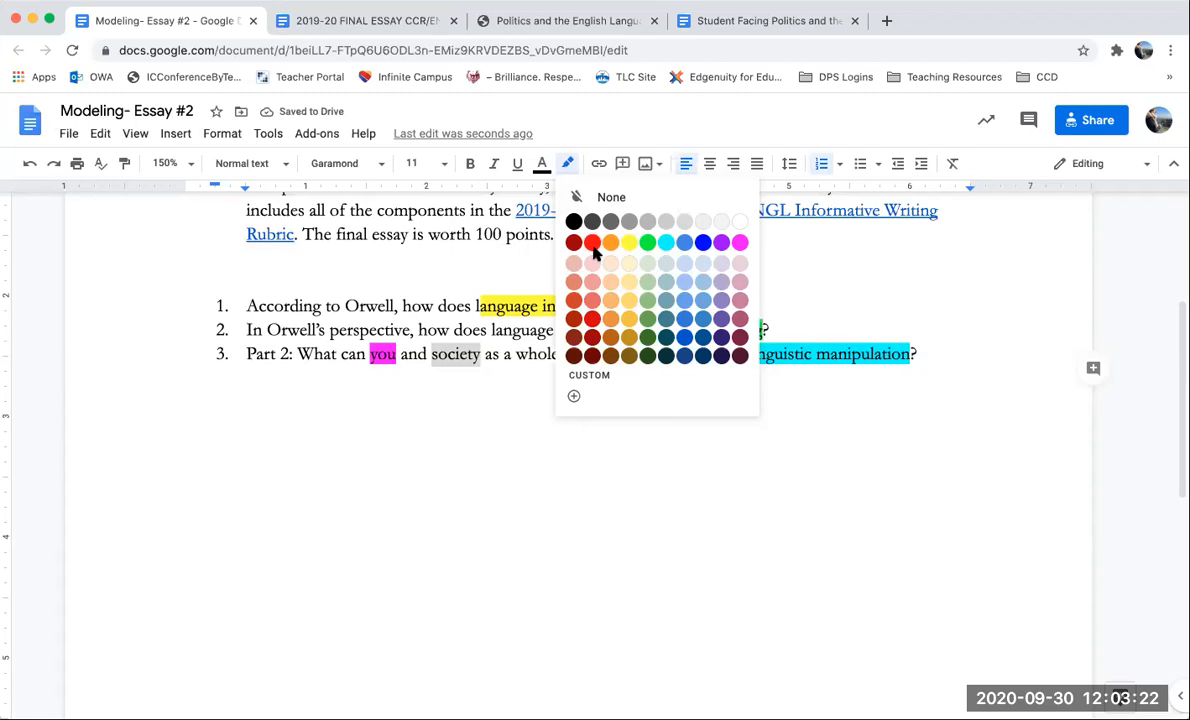
left_click(592, 240)
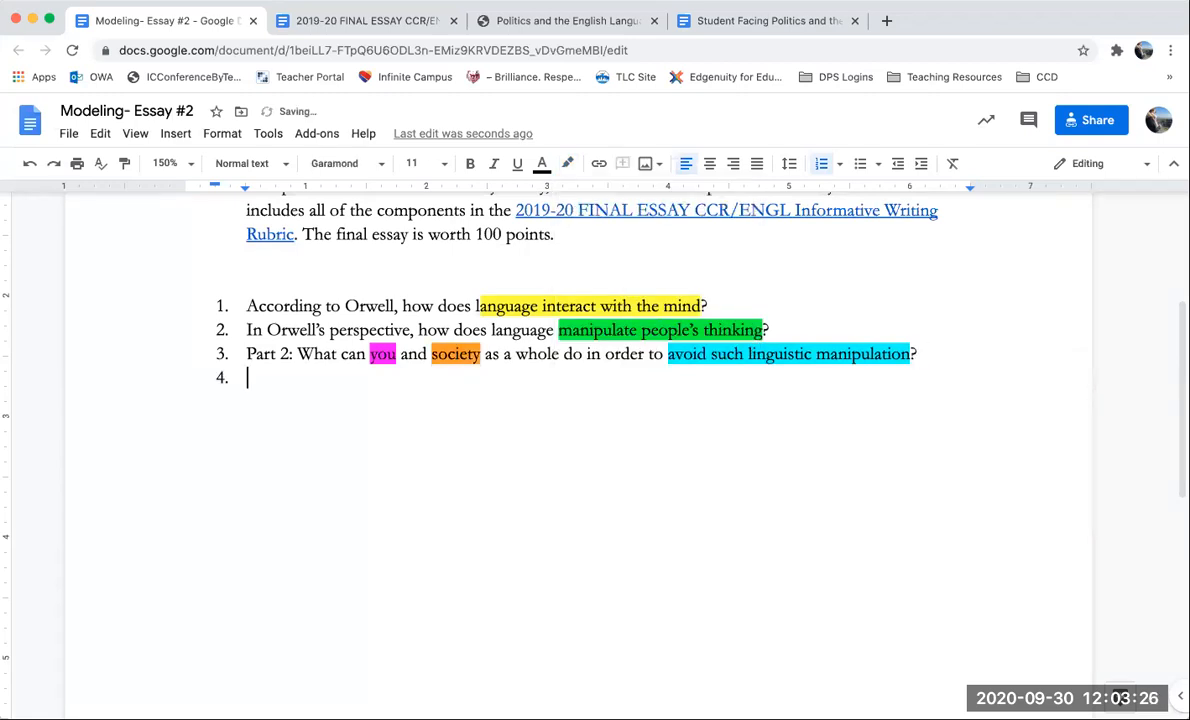
Add questions on how I and how society can avoid linguistic manipulation, with 'society' orange
type("How I")
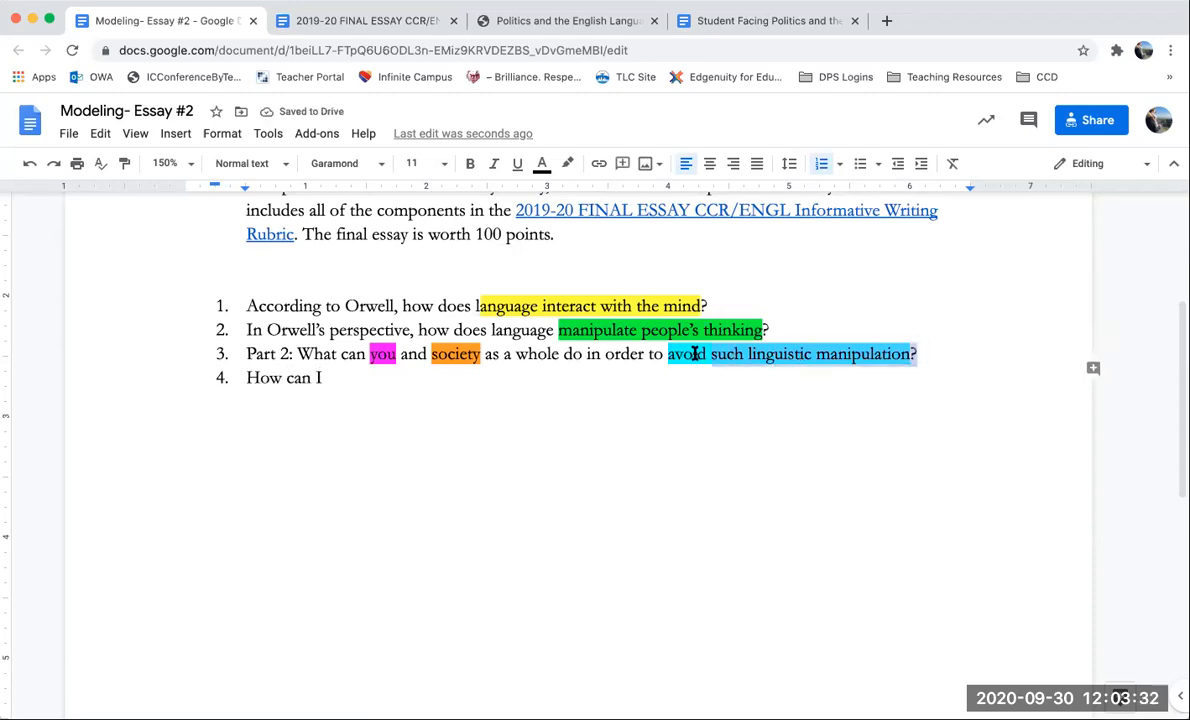
type("avoid such linguistic manipulation?")
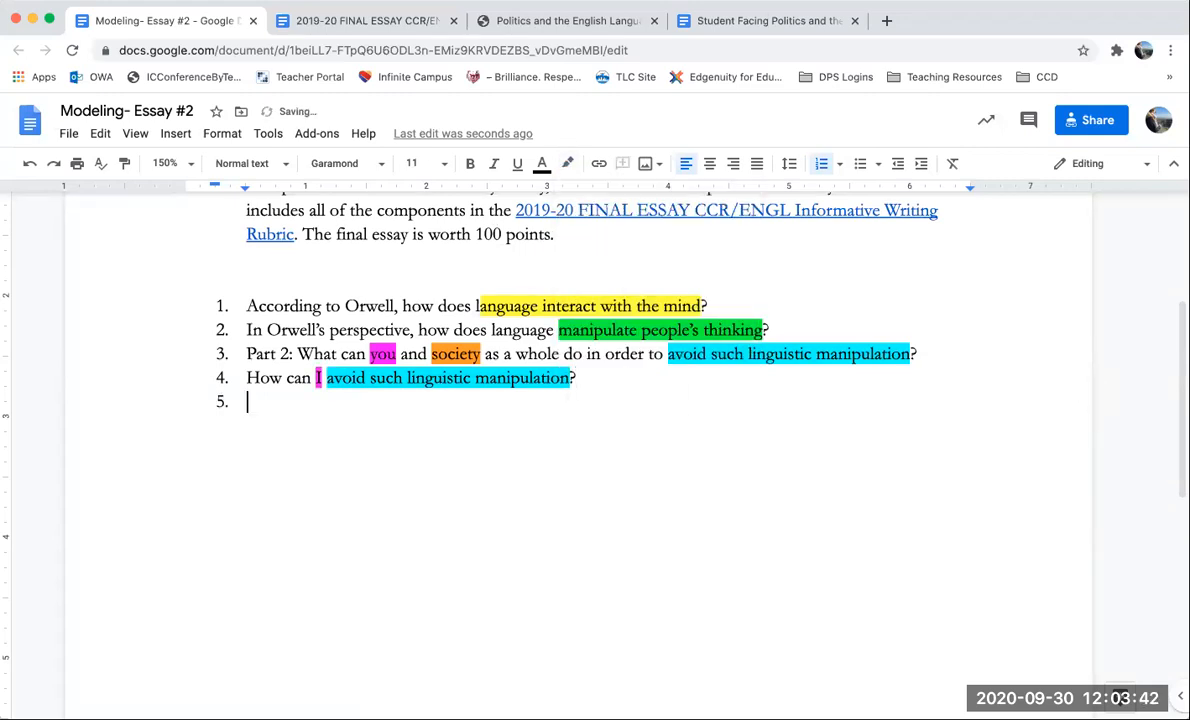
type("How can s")
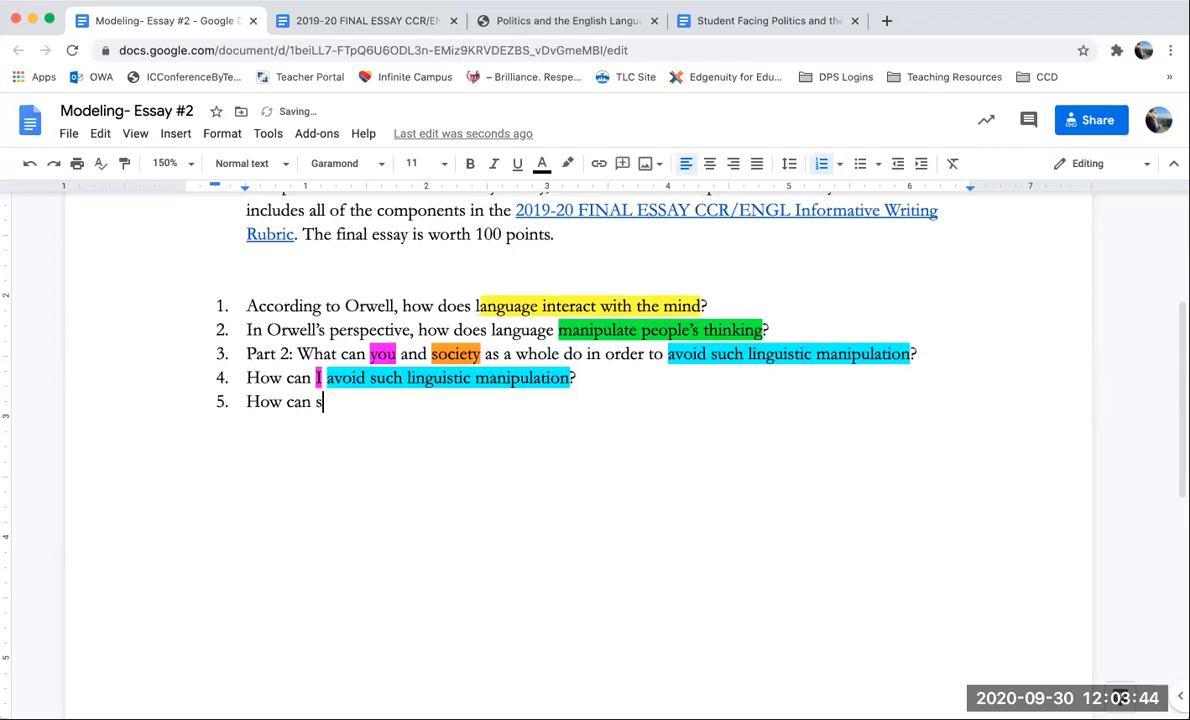
type("ociety avoid such linguistic manipulation?")
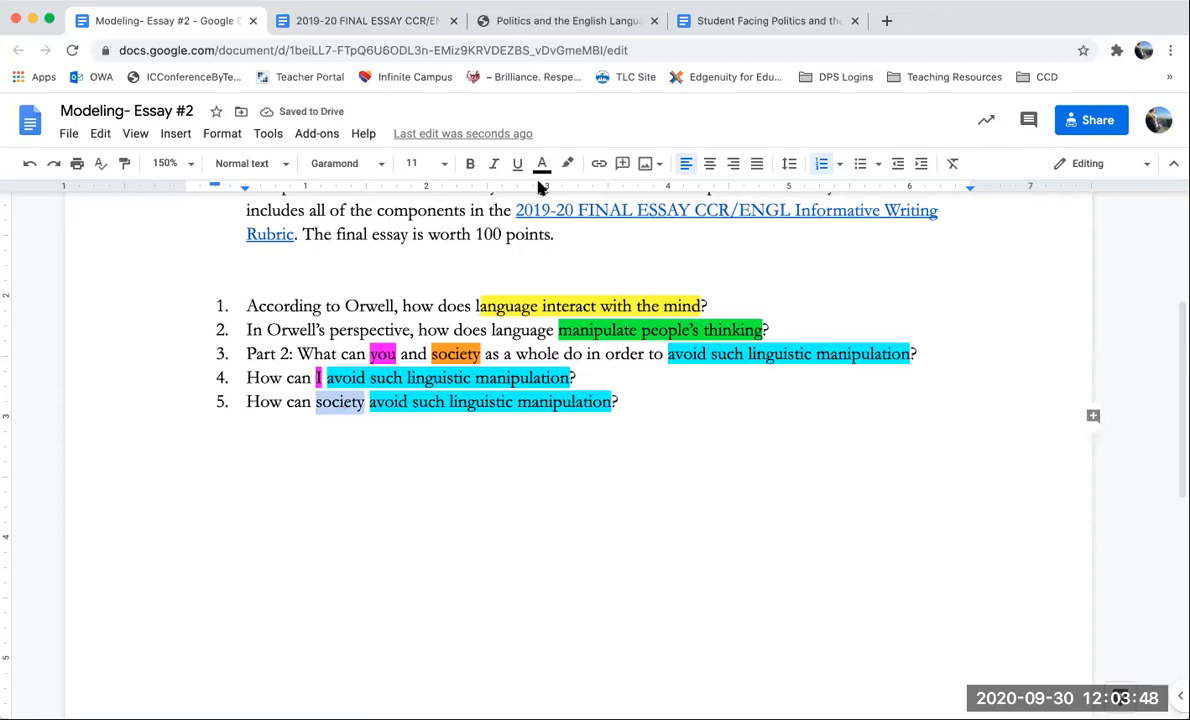
left_click(568, 164)
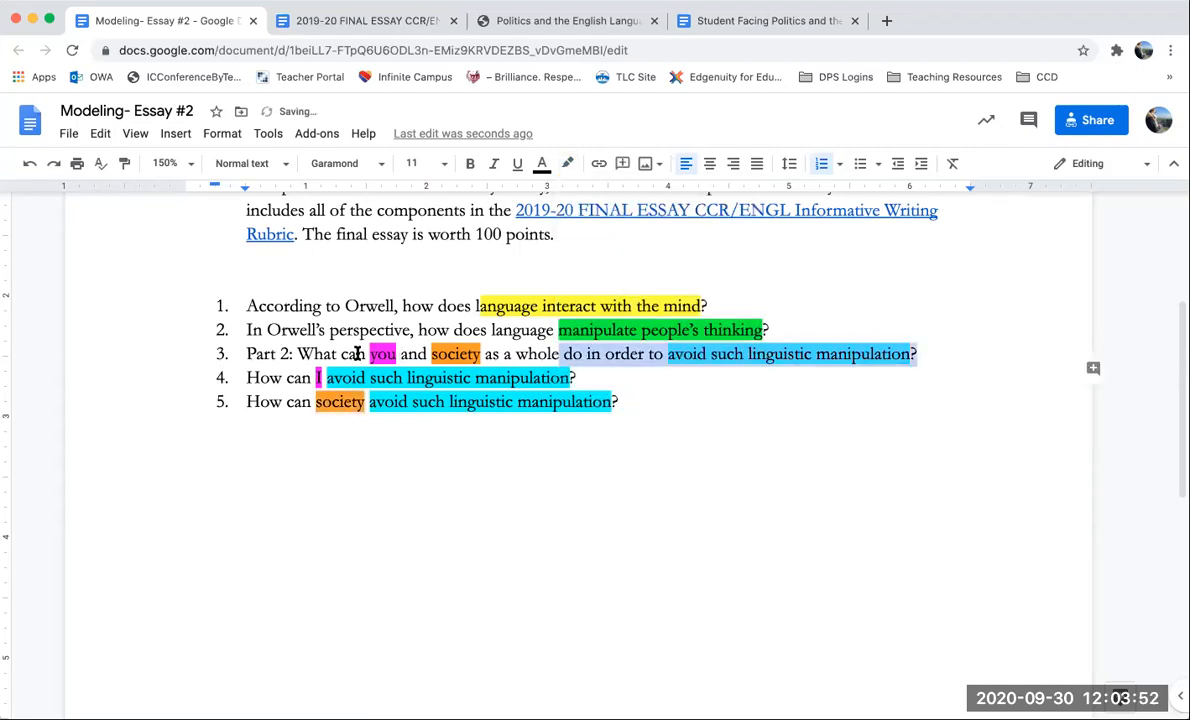
left_click(246, 354)
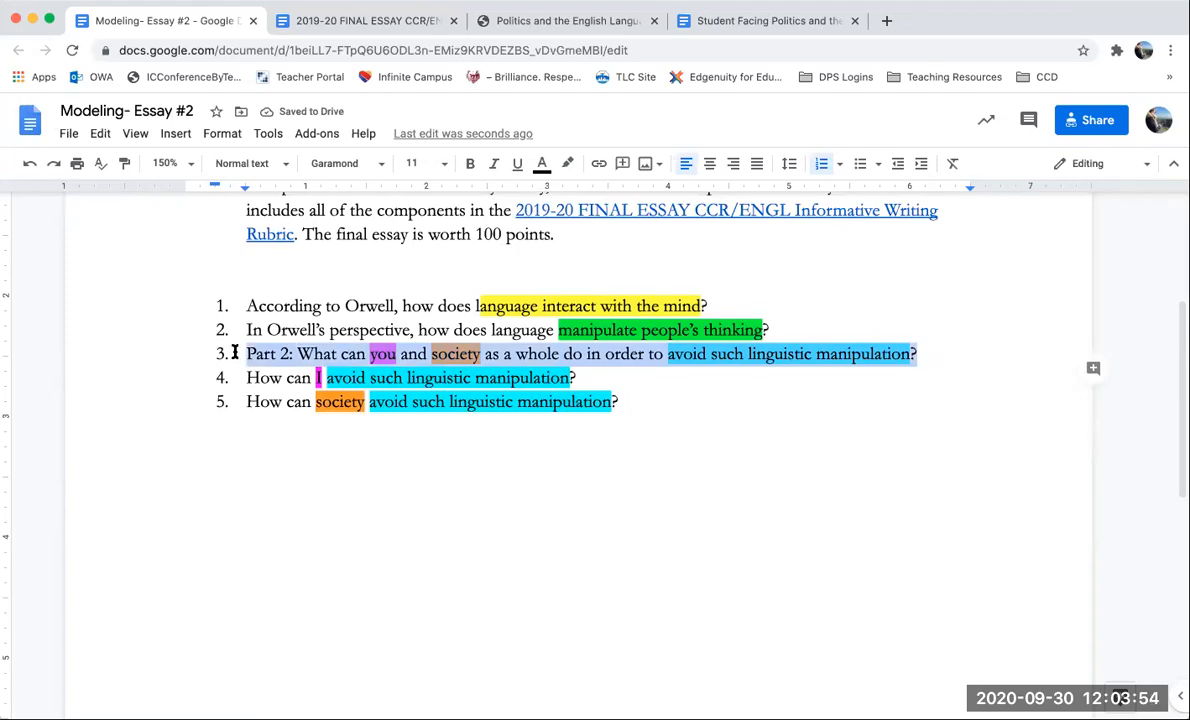
Delete the Part 2 line and give each question Reason:, Context:, Evidence: sub-bullets
key("Backspace")
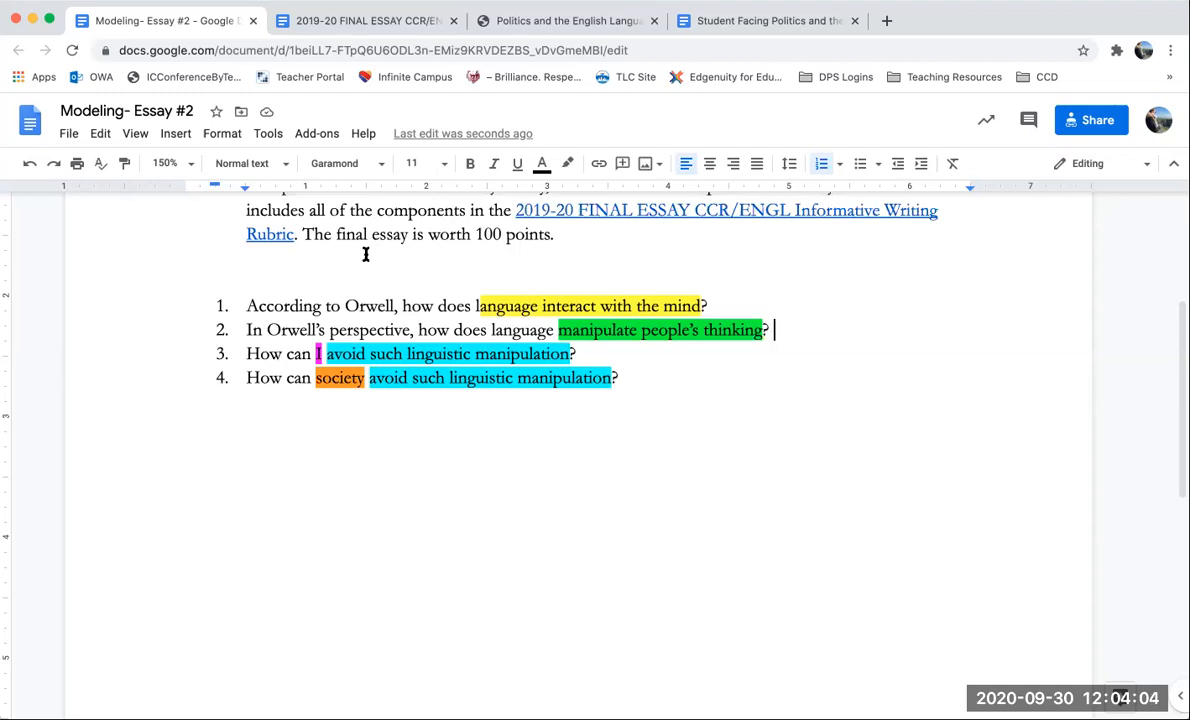
mouse_move(704, 274)
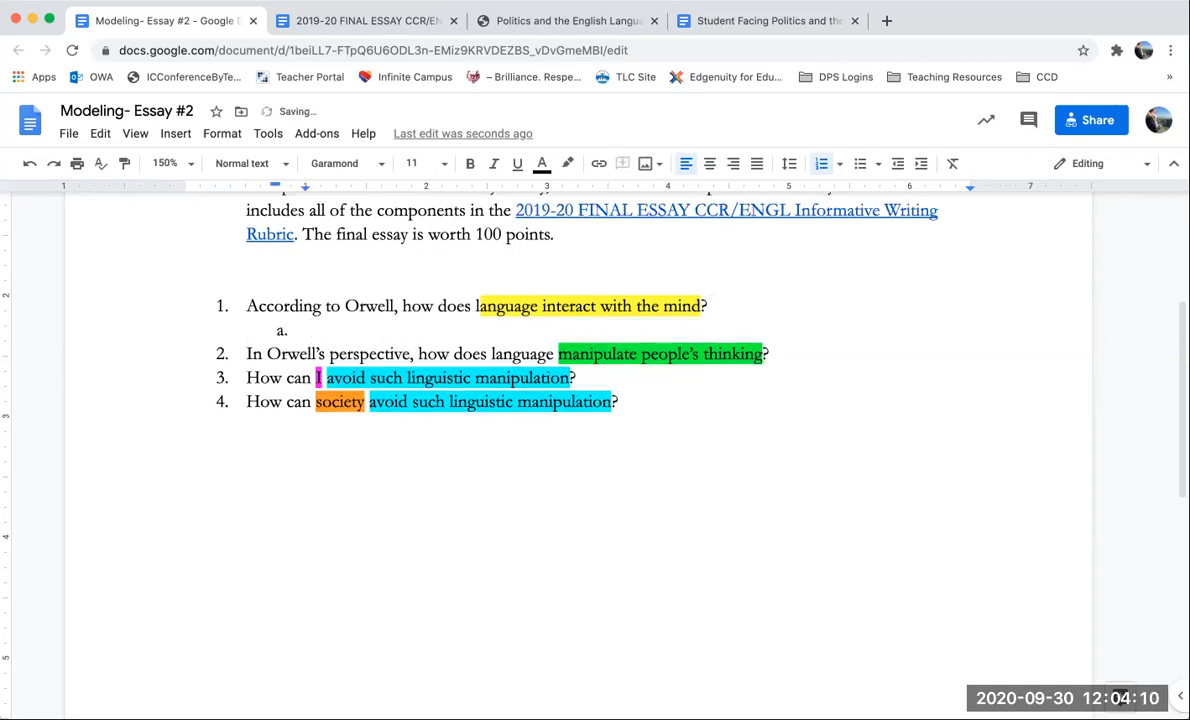
type("Reason:")
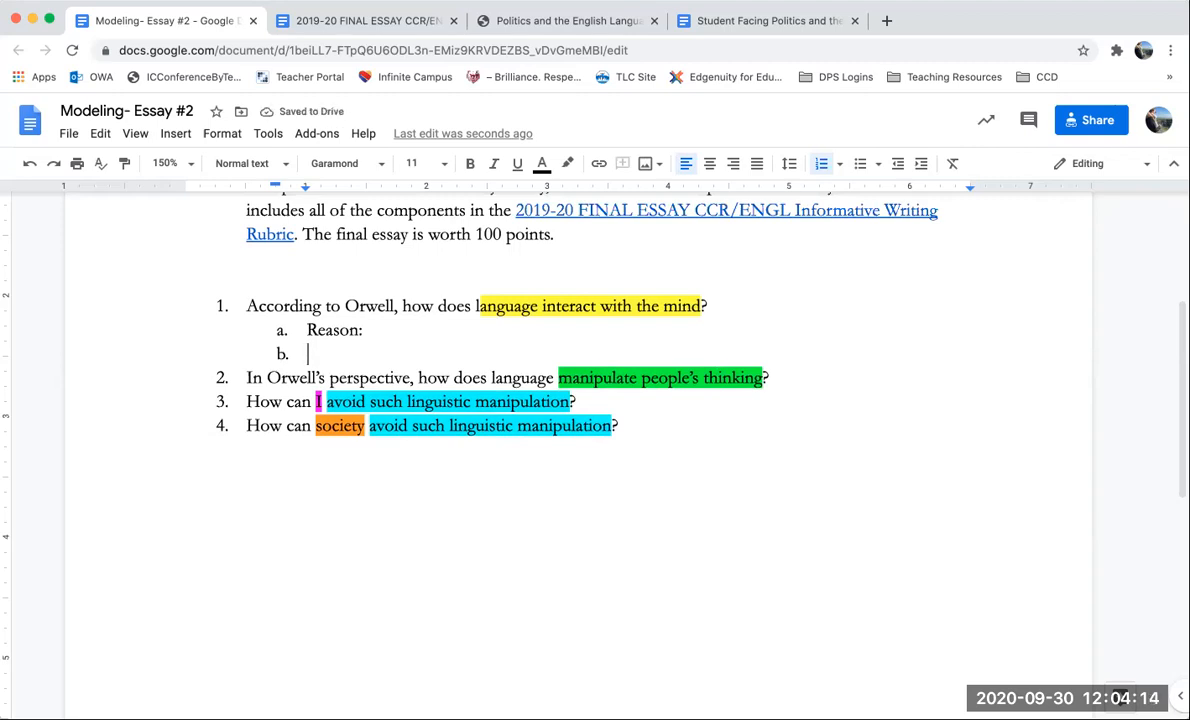
type("Context:")
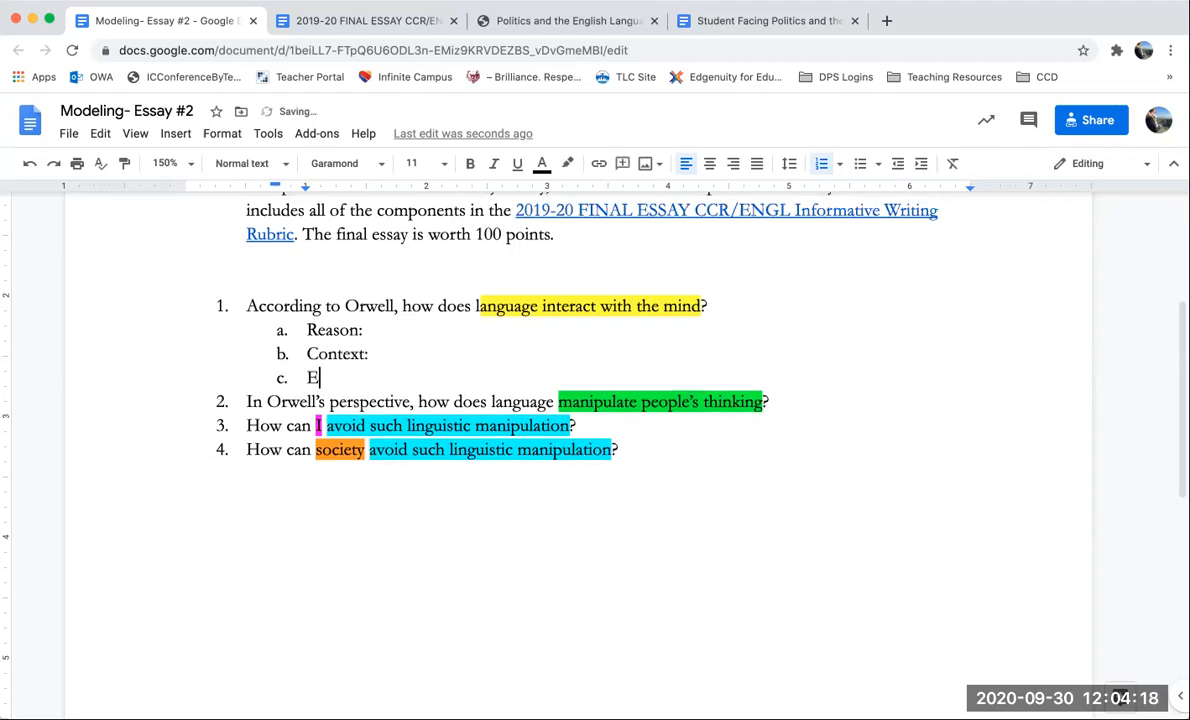
type("vidence:")
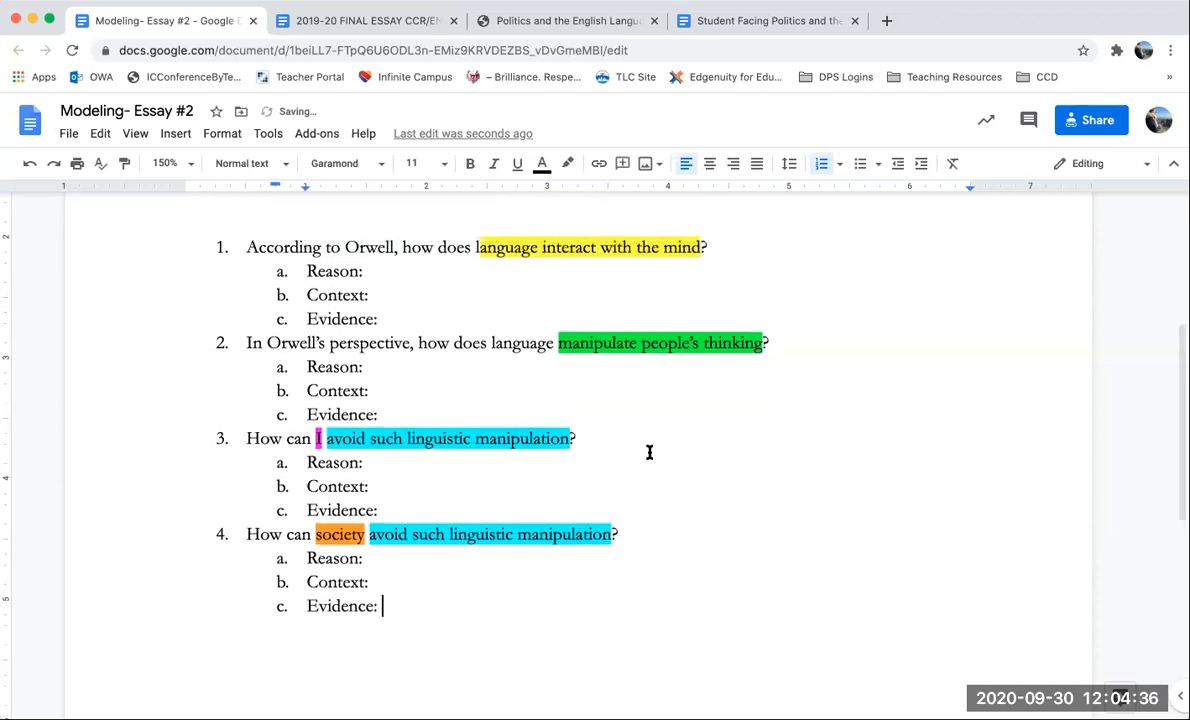
Replace the Directions heading with a centred, bold title 'Linguistic Manipulation'
scroll("up", 3)
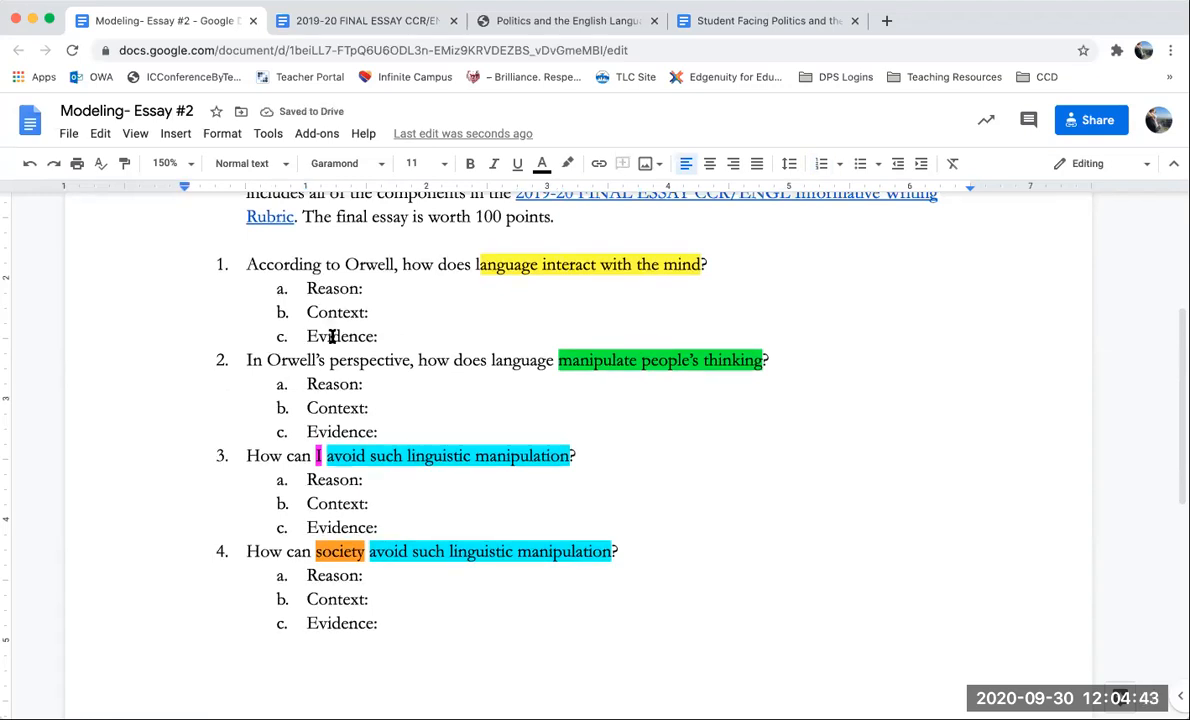
scroll("up", 3)
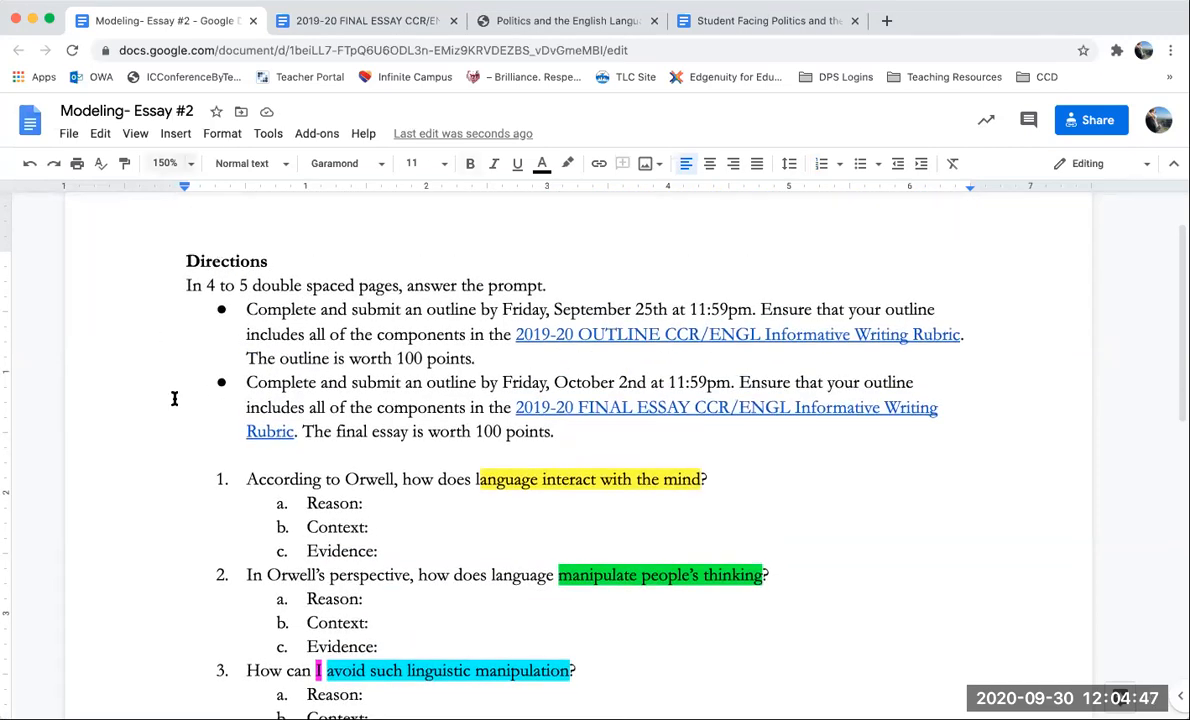
mouse_move(338, 326)
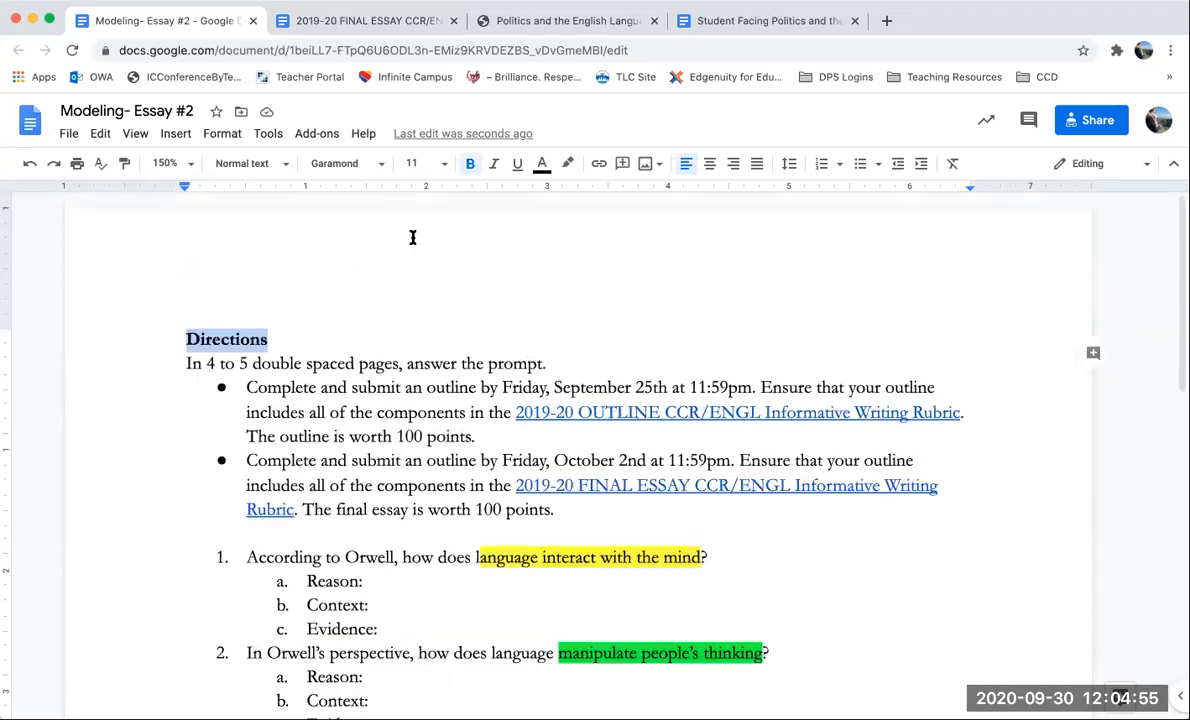
mouse_move(352, 320)
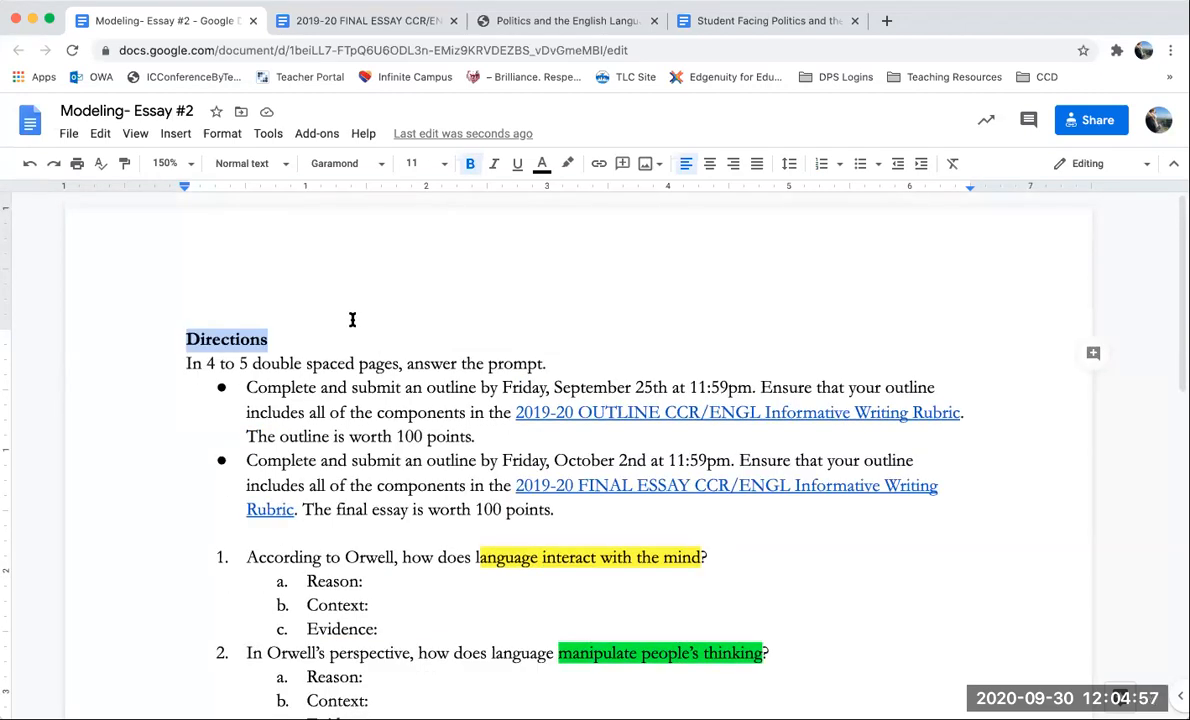
left_click(710, 164)
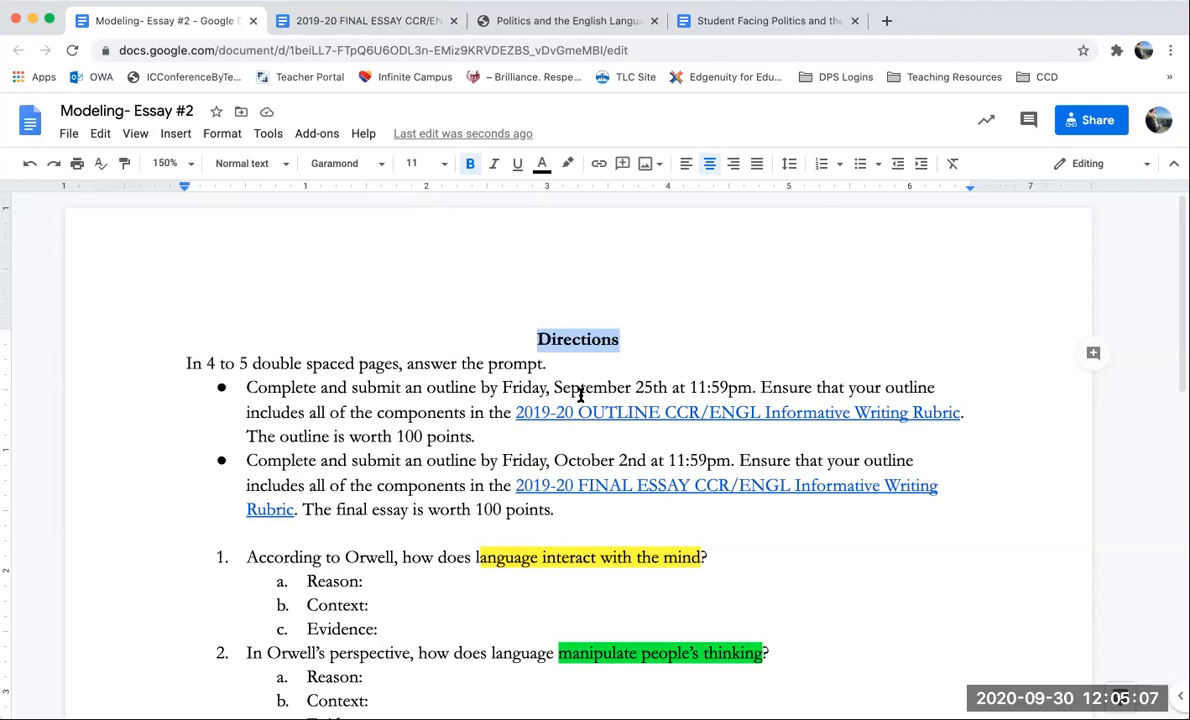
type("Ling")
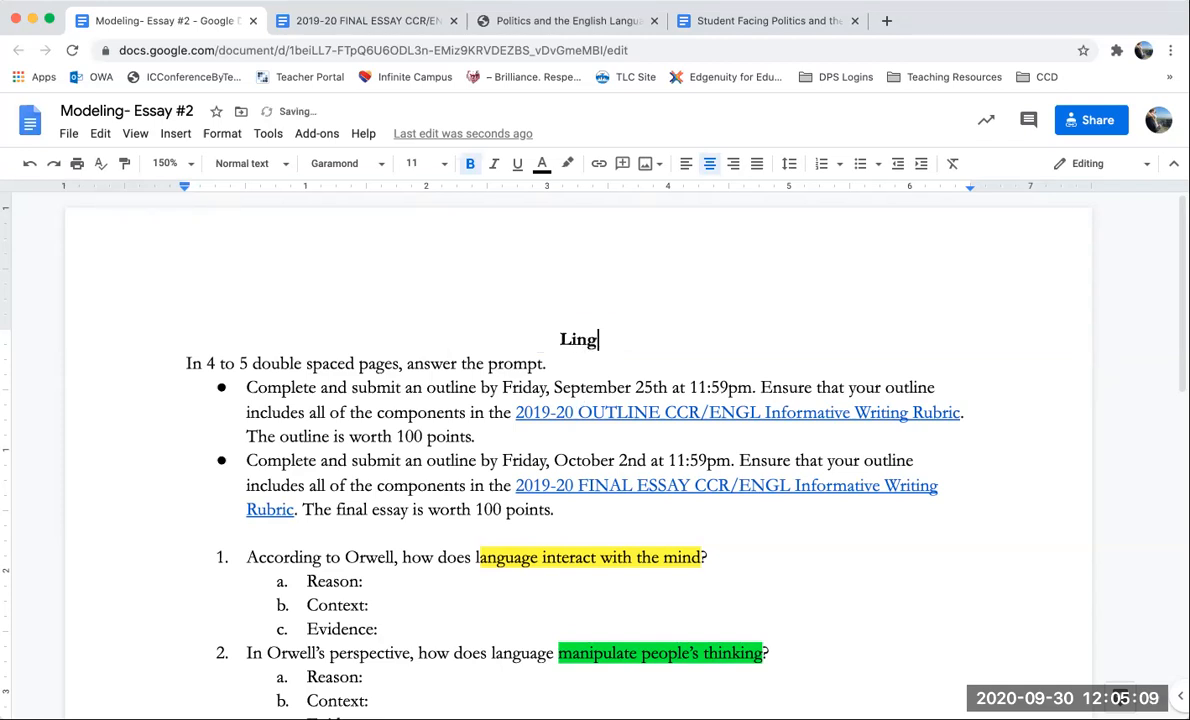
type("uistic Manipulation")
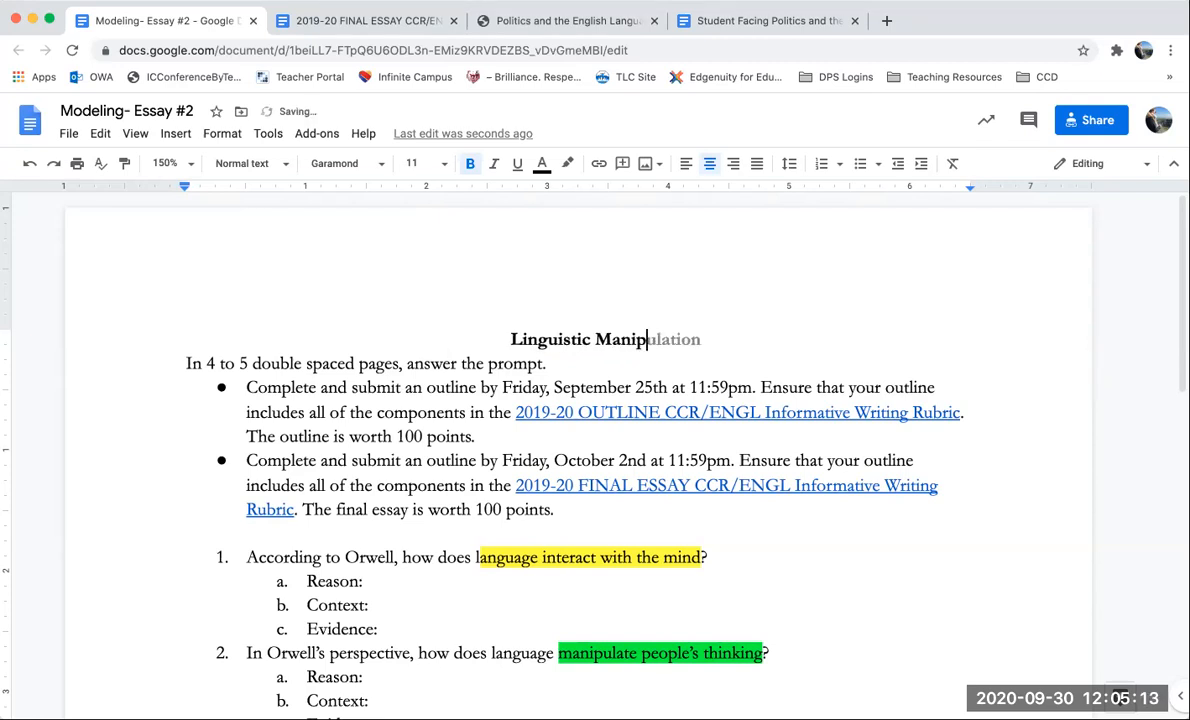
triple_click(578, 340)
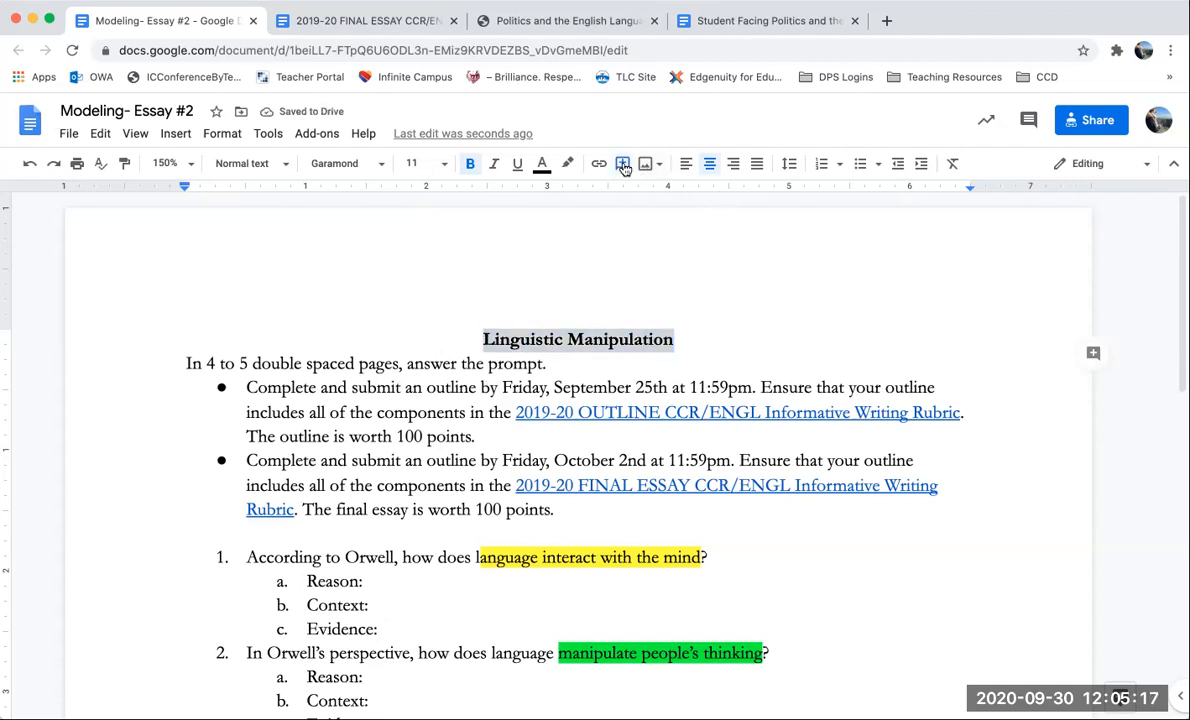
Comment on the title with deadlines 'Outline: 25Sep' and 'Essay: Monday 5 Oct'
left_click(624, 164)
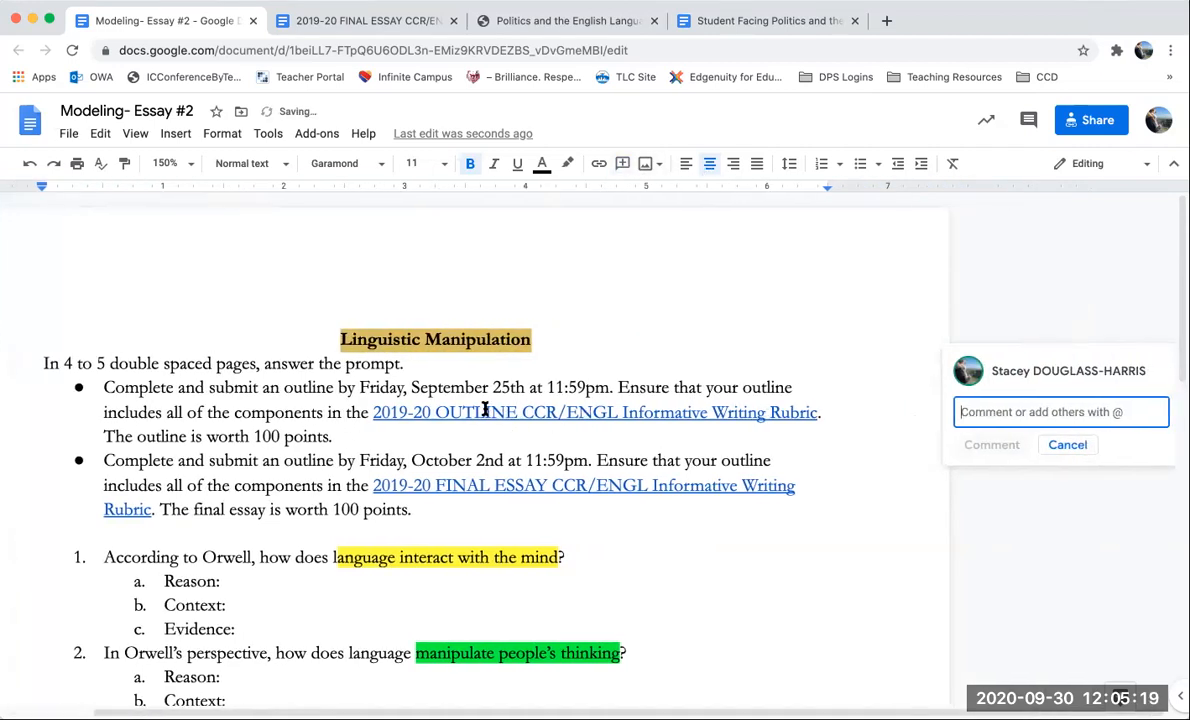
type("Ou")
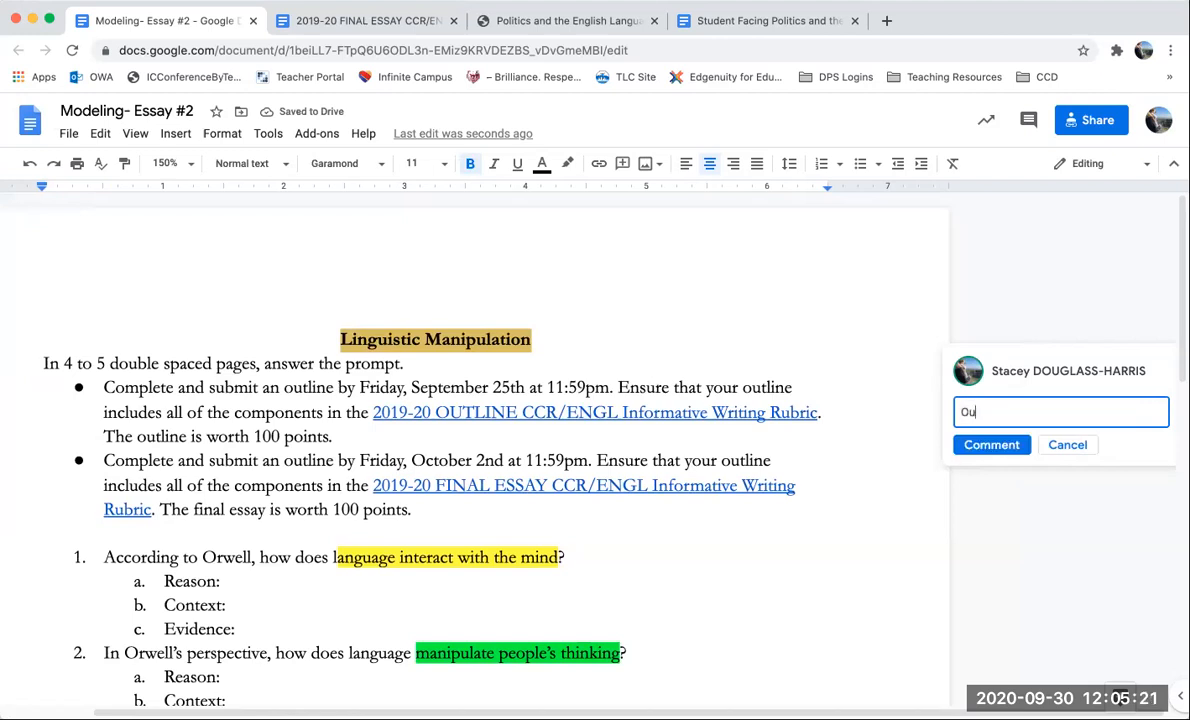
type("tline:")
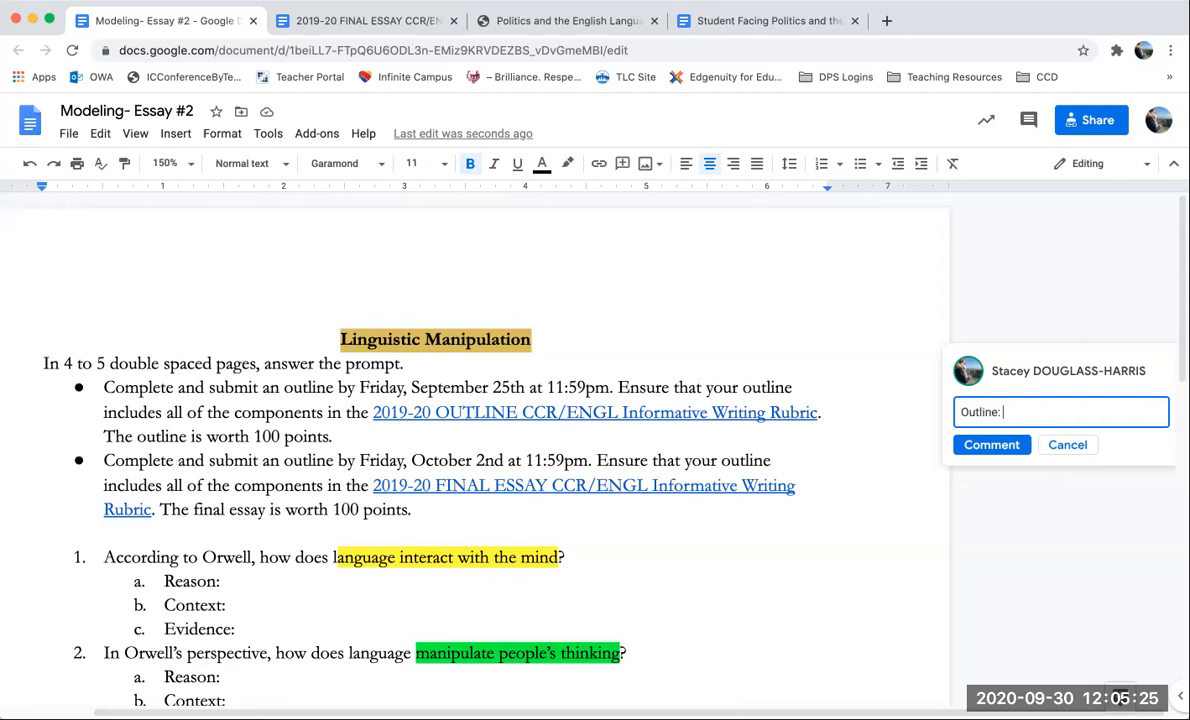
type("25Sept.")
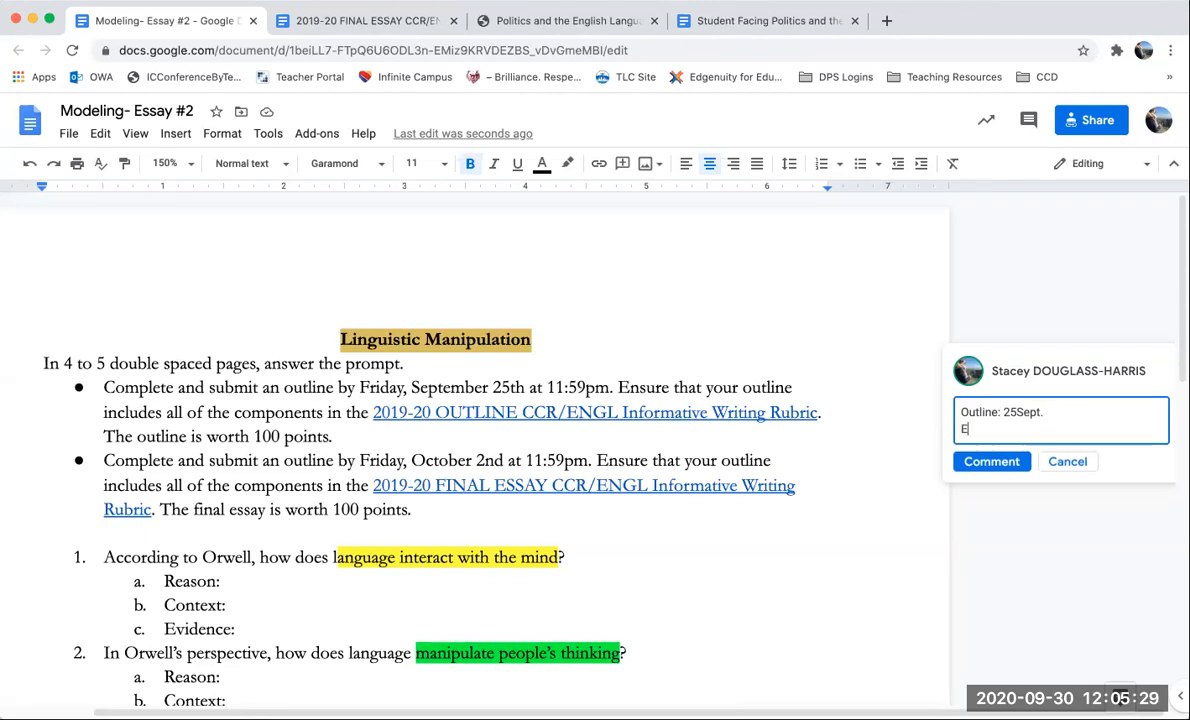
type("Essay:")
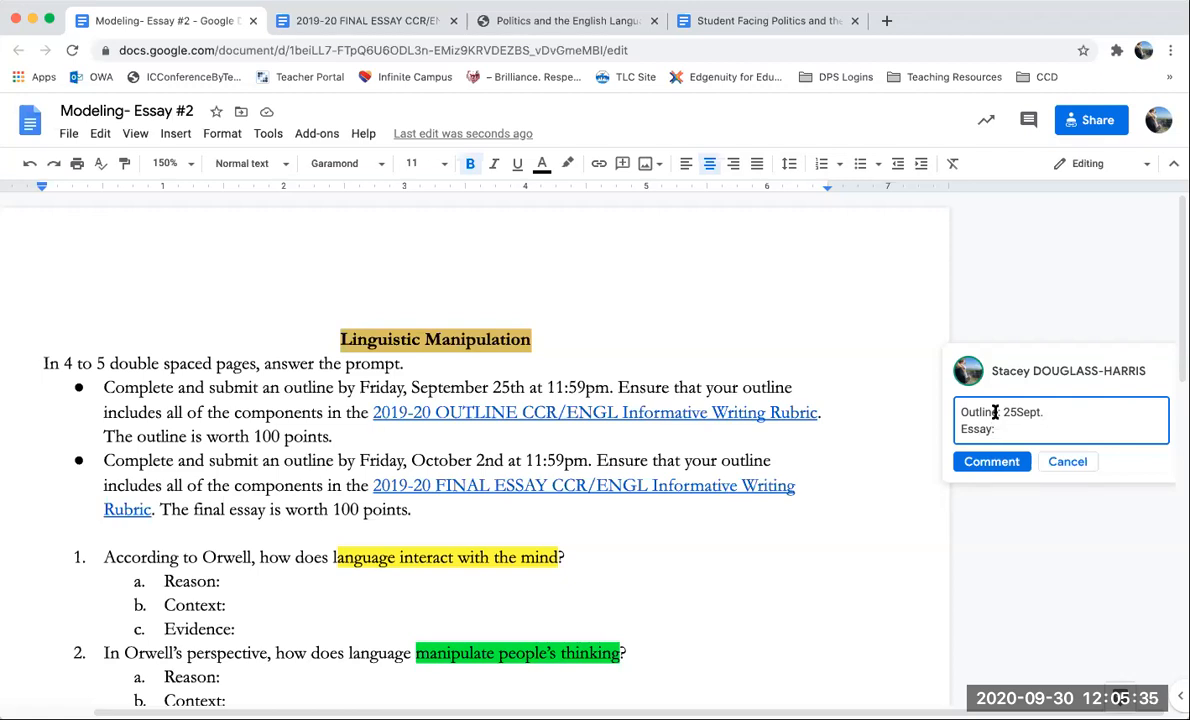
type("Monday")
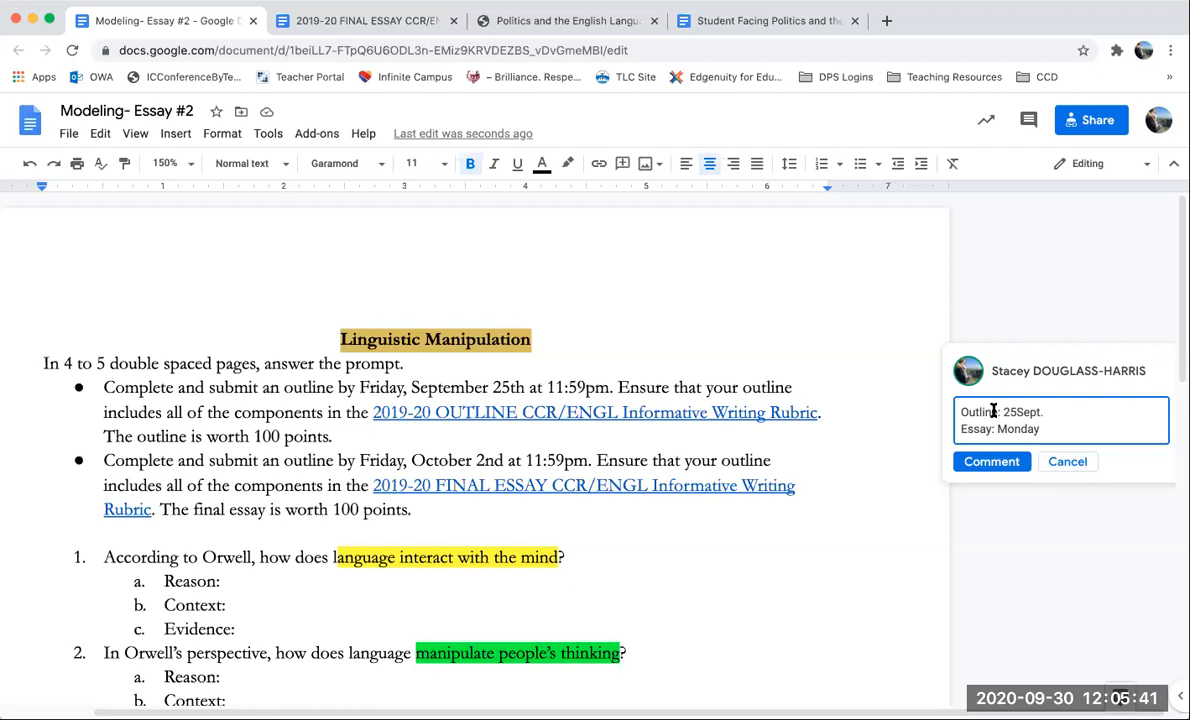
type("5")
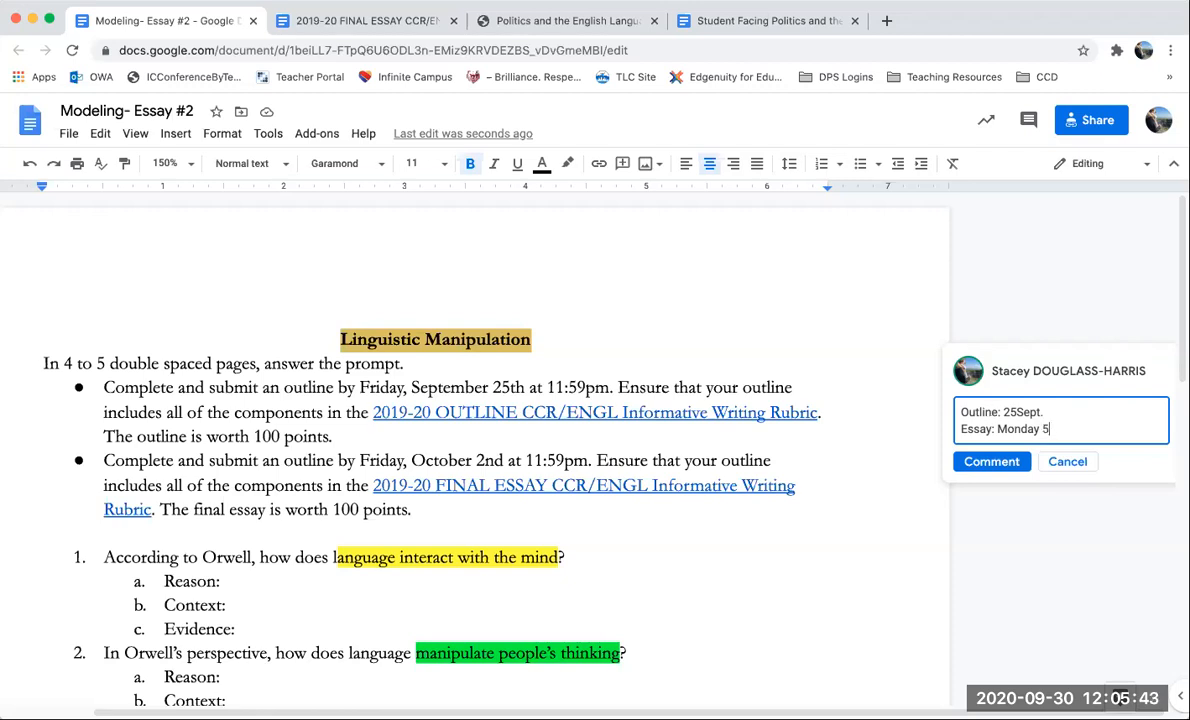
type("Oct")
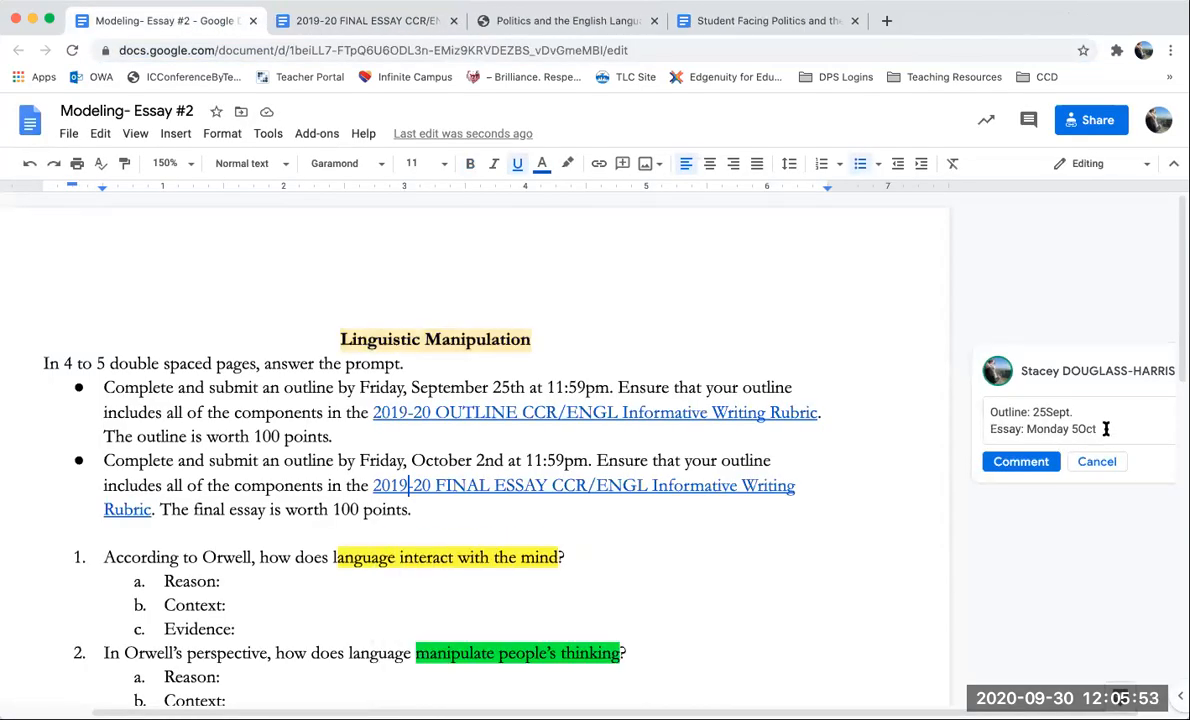
left_click(1020, 460)
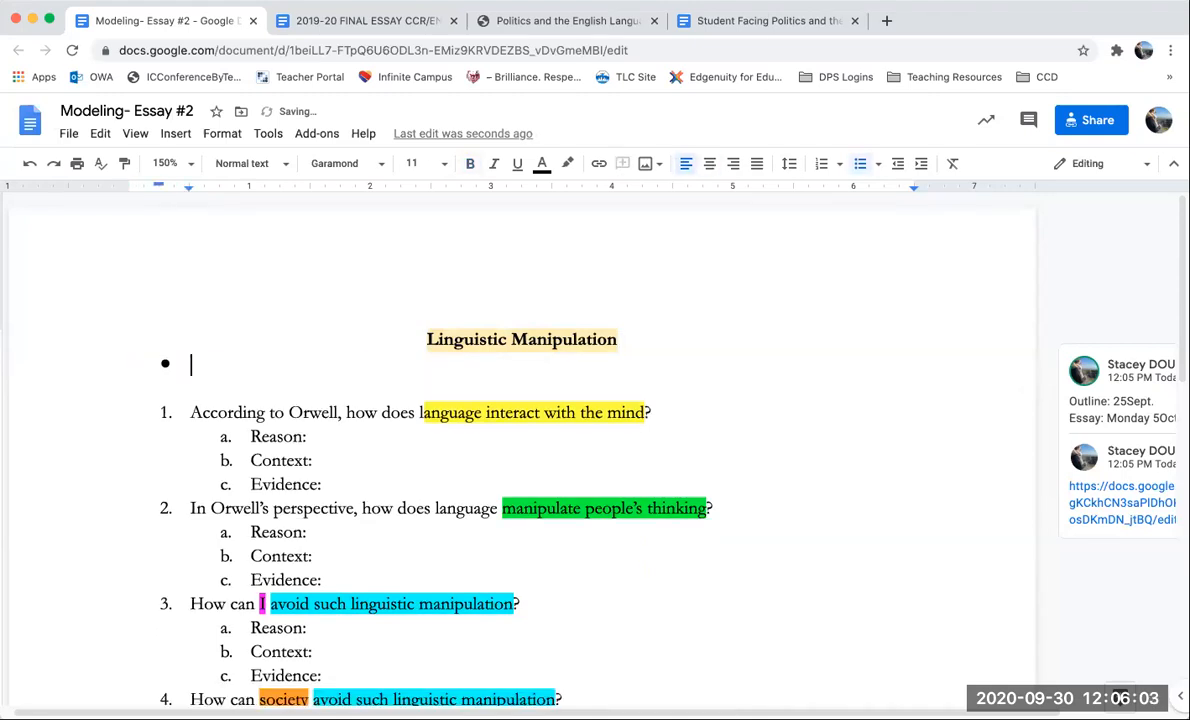
Remove the empty bullet and start question 1 on a new page below the title
key("backspace")
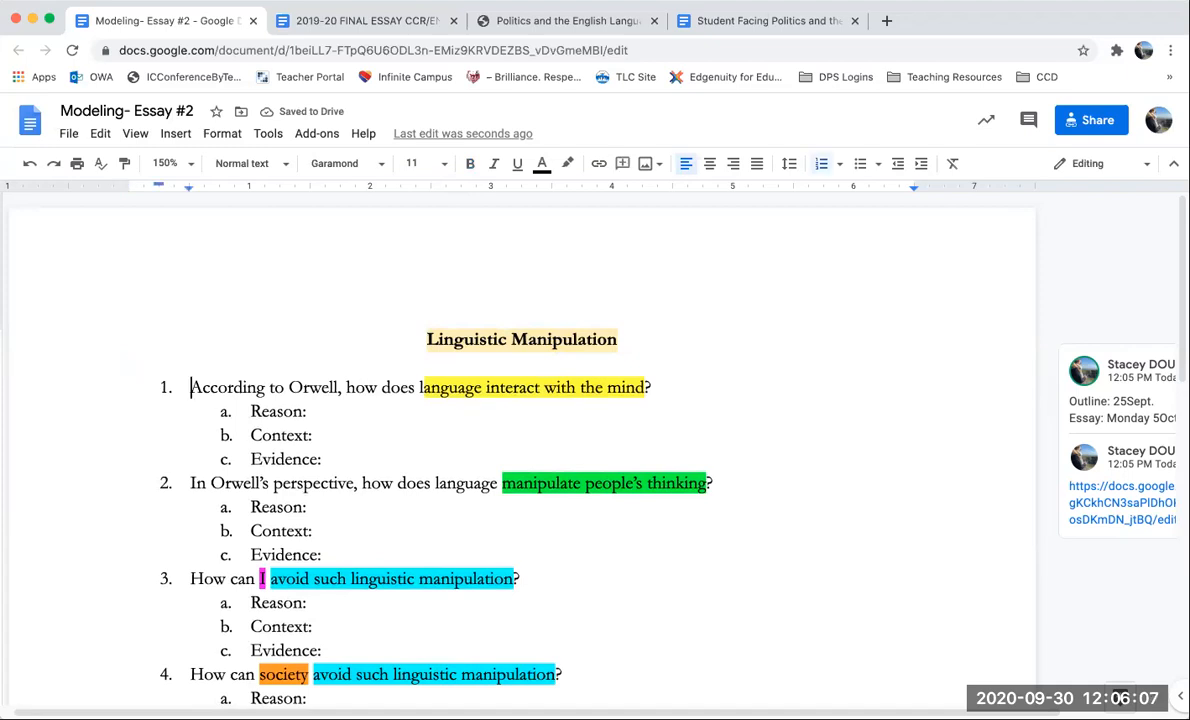
left_click(176, 132)
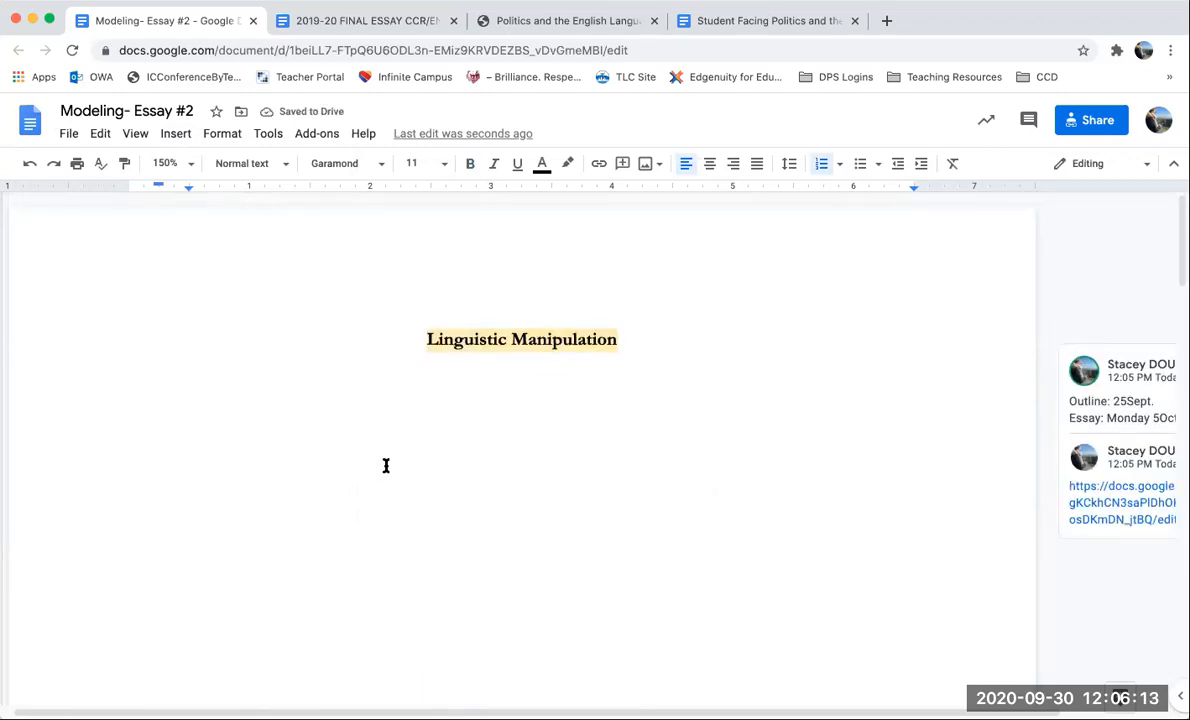
scroll("down", 3)
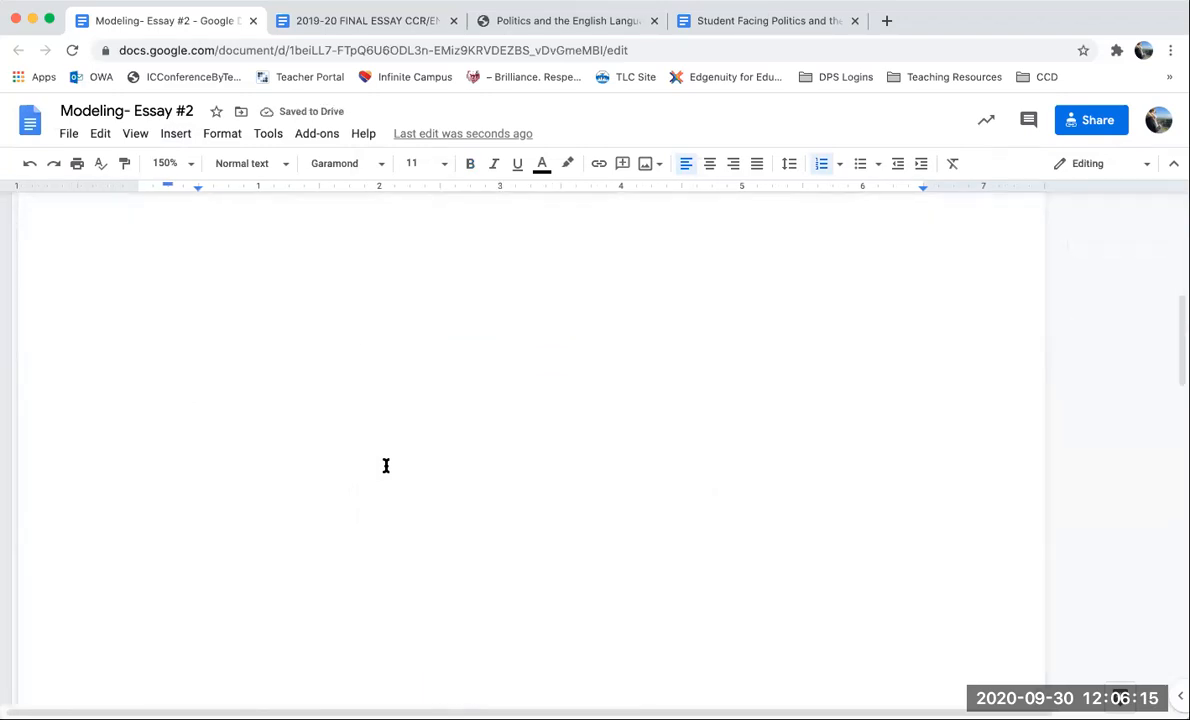
scroll("down", 3)
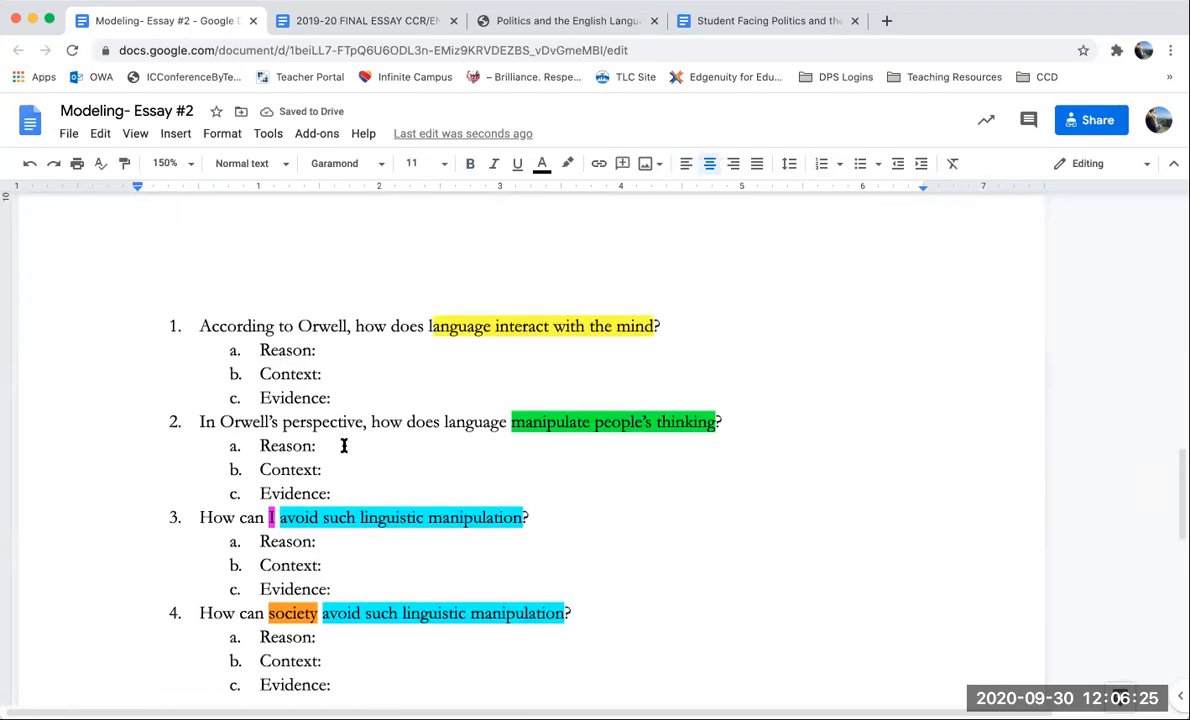
scroll("up", 3)
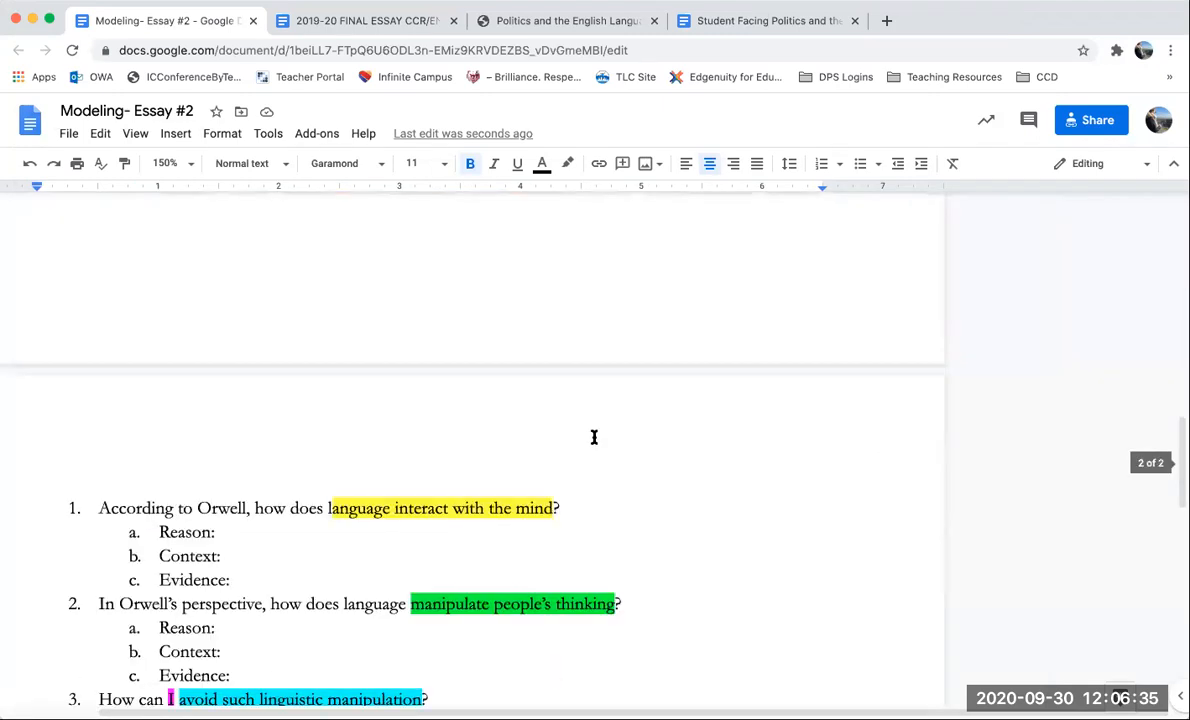
scroll("down", 3)
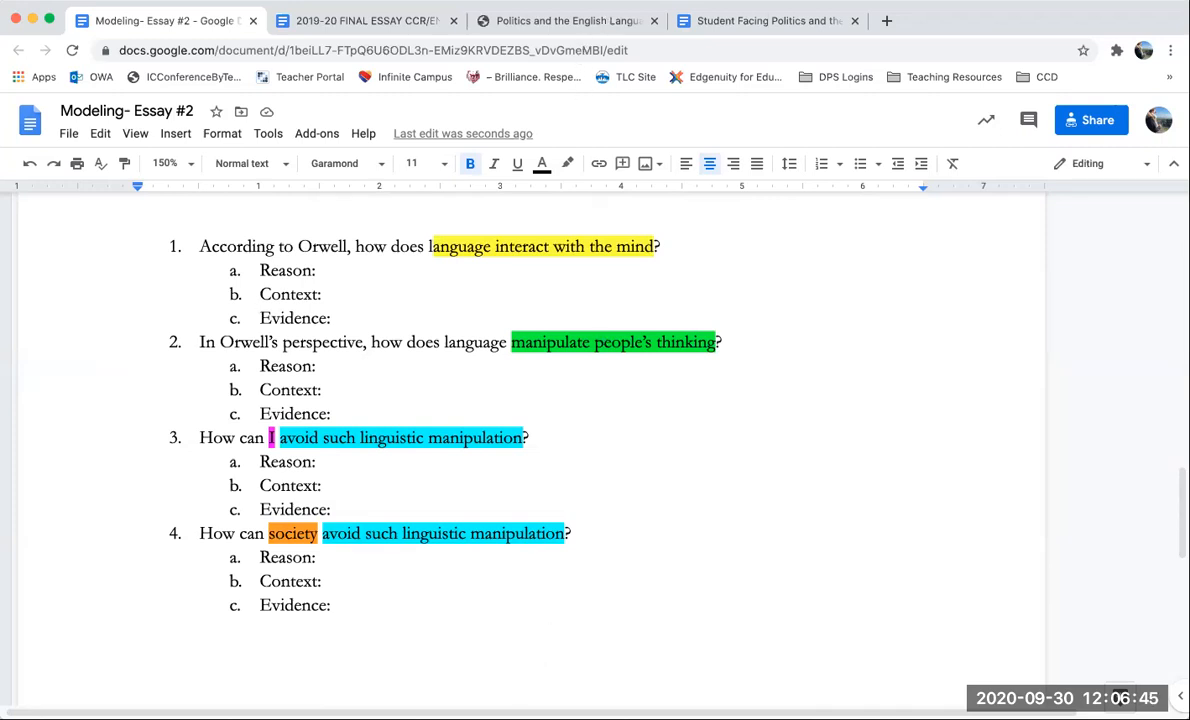
mouse_move(680, 560)
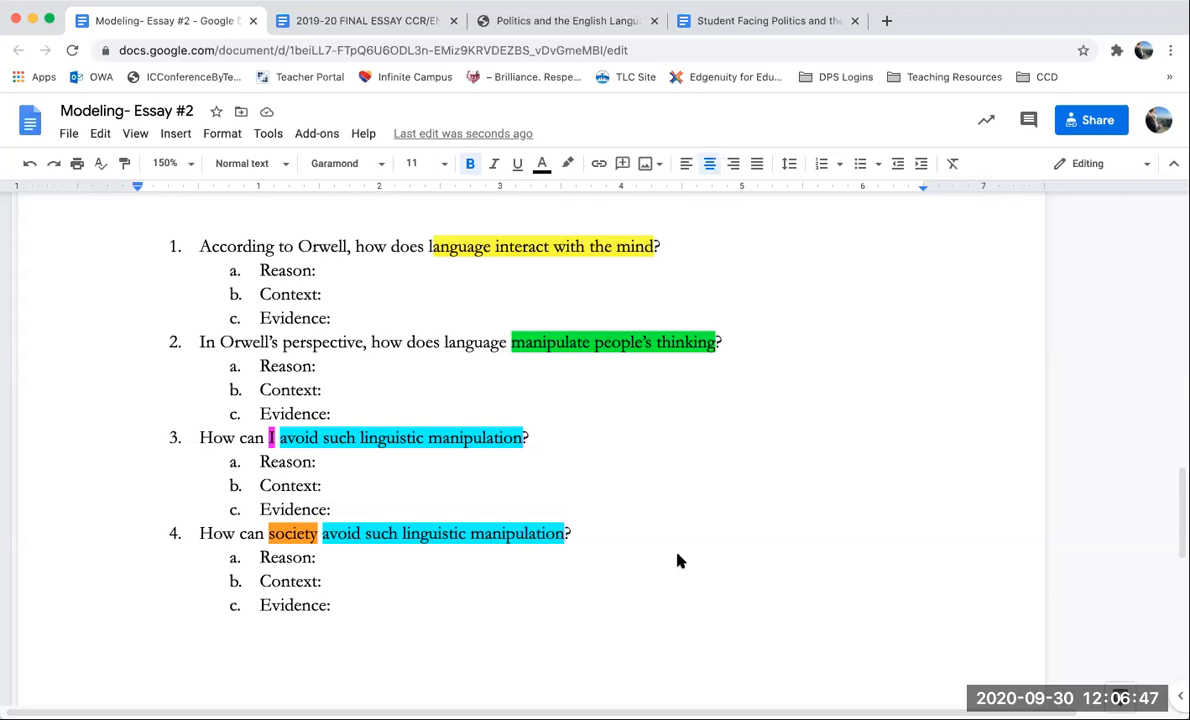
mouse_move(700, 484)
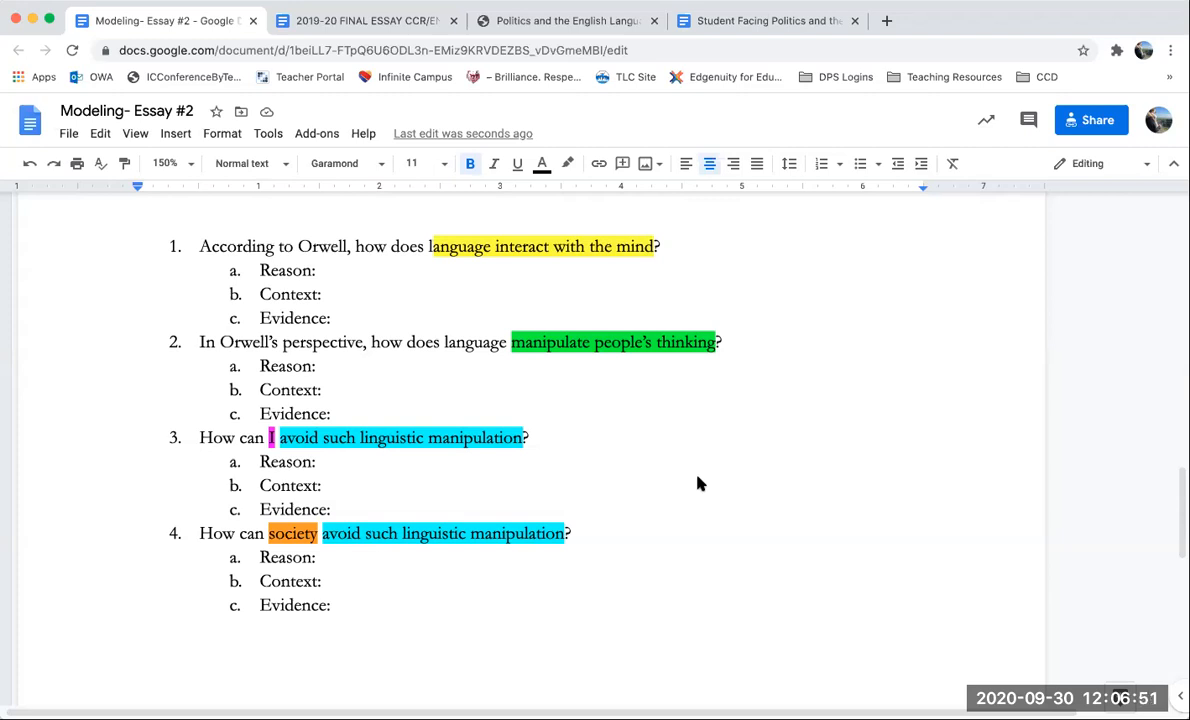
mouse_move(716, 444)
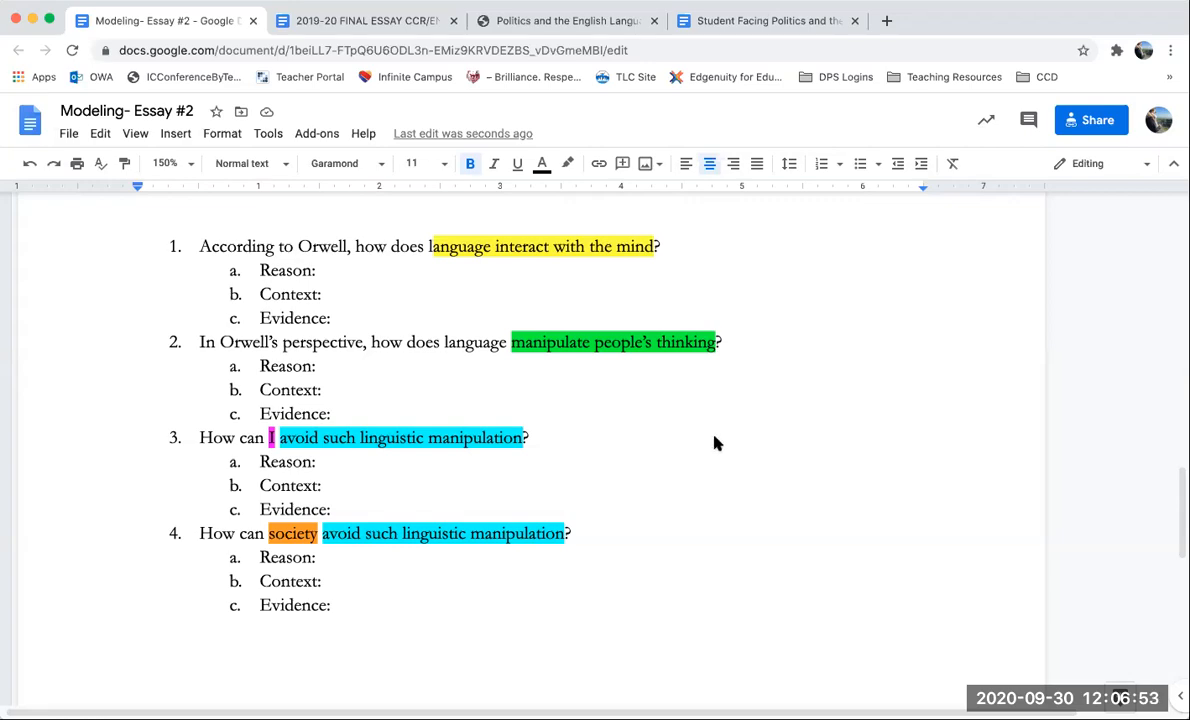